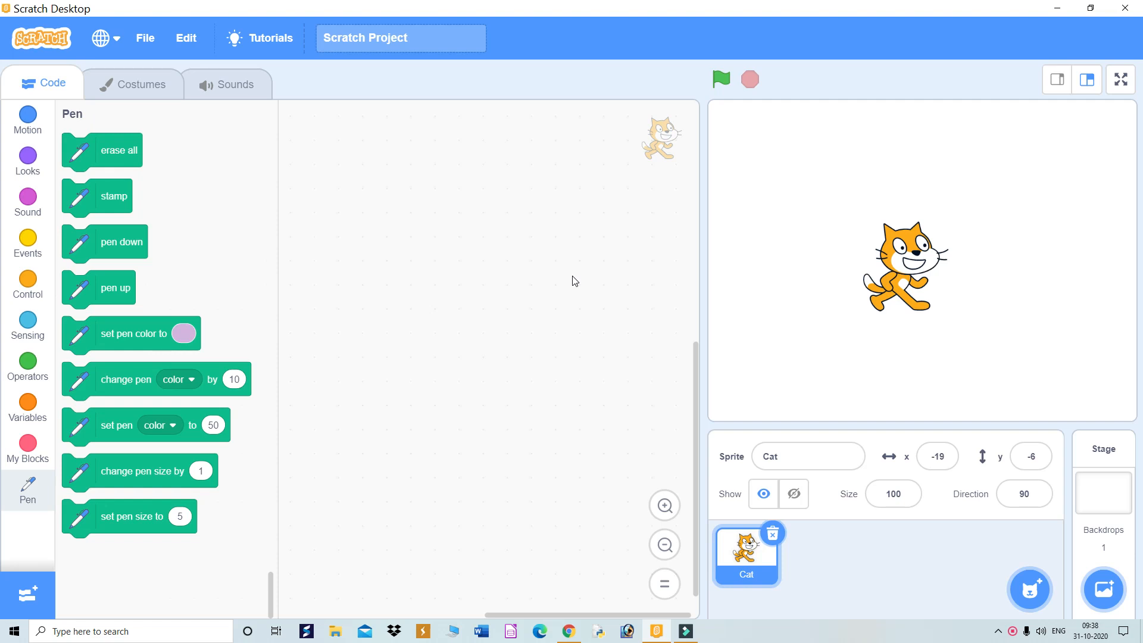
mouse_move(434, 270)
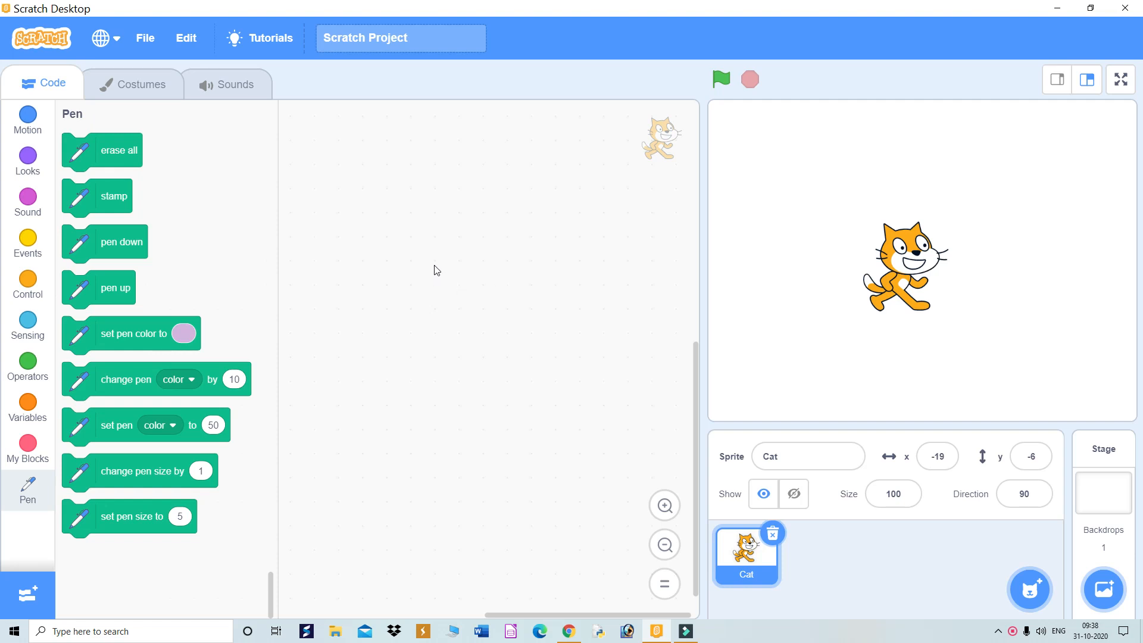
mouse_move(429, 267)
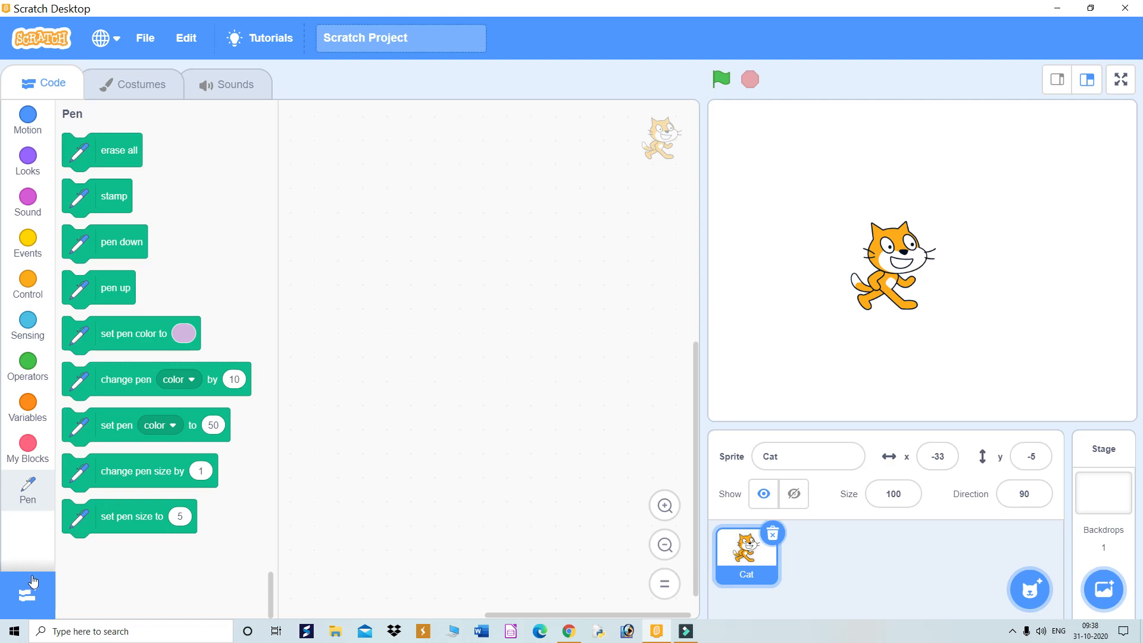
mouse_move(28, 593)
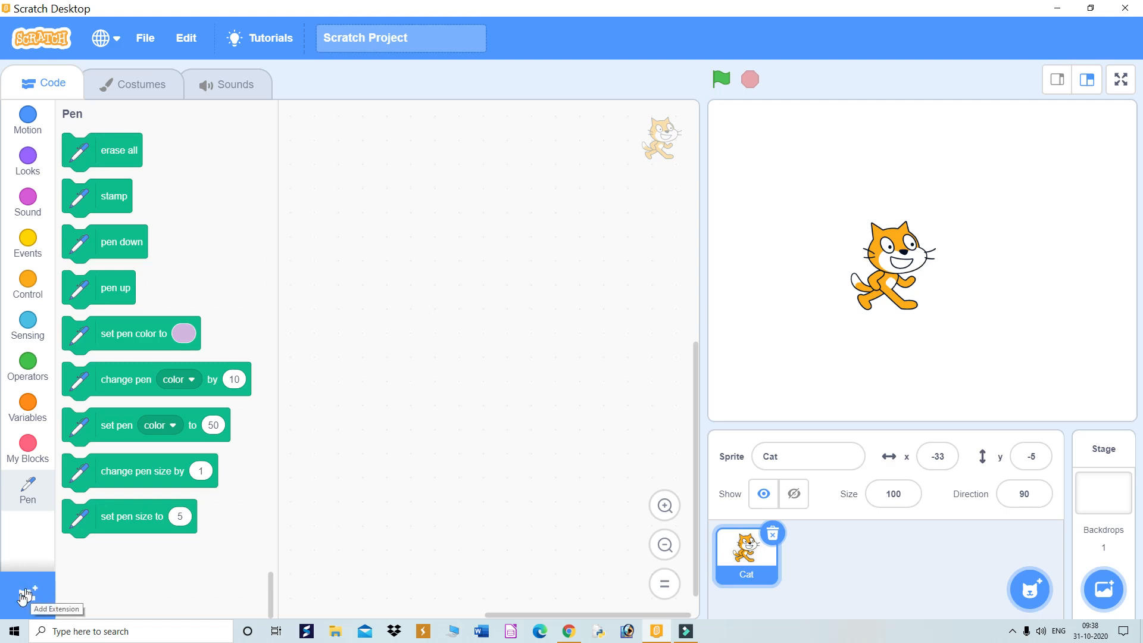
click(27, 591)
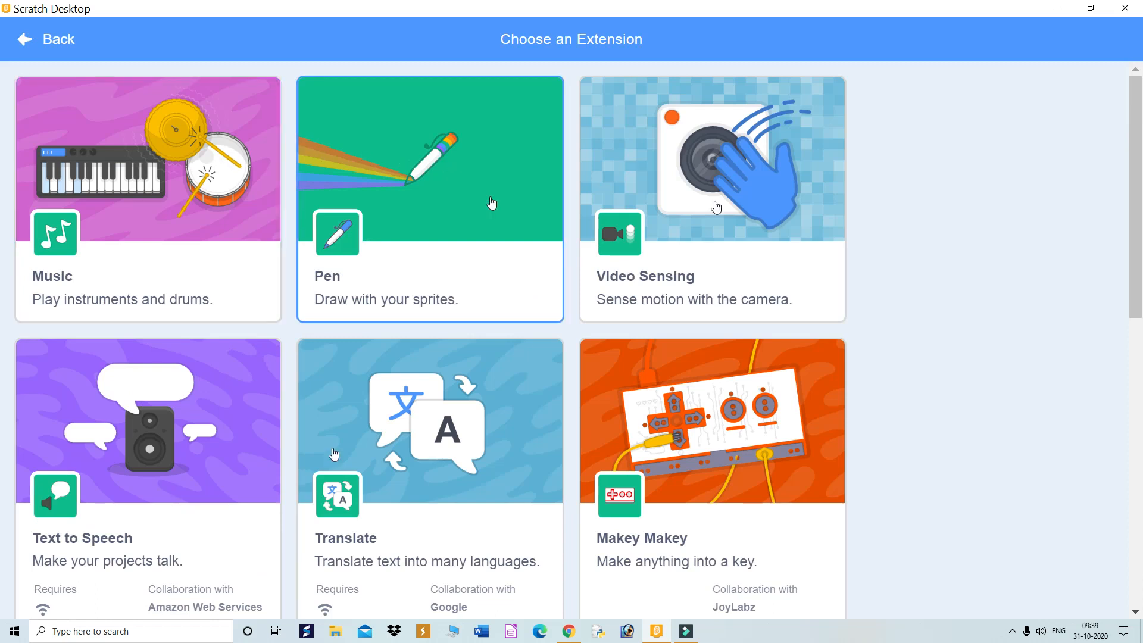
mouse_move(412, 209)
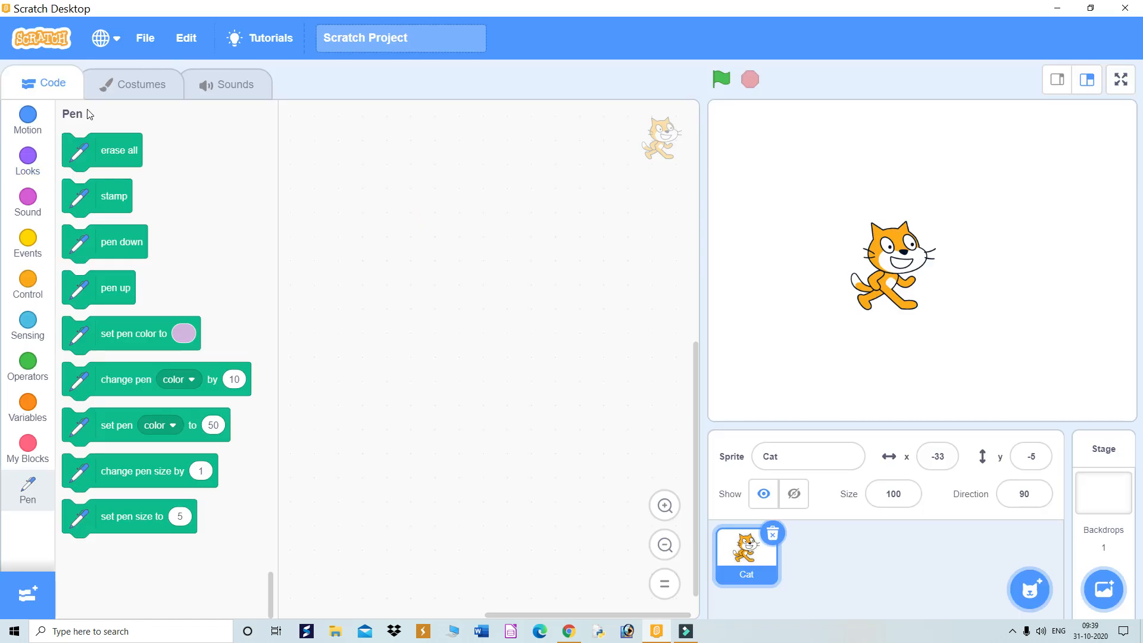
mouse_move(139, 426)
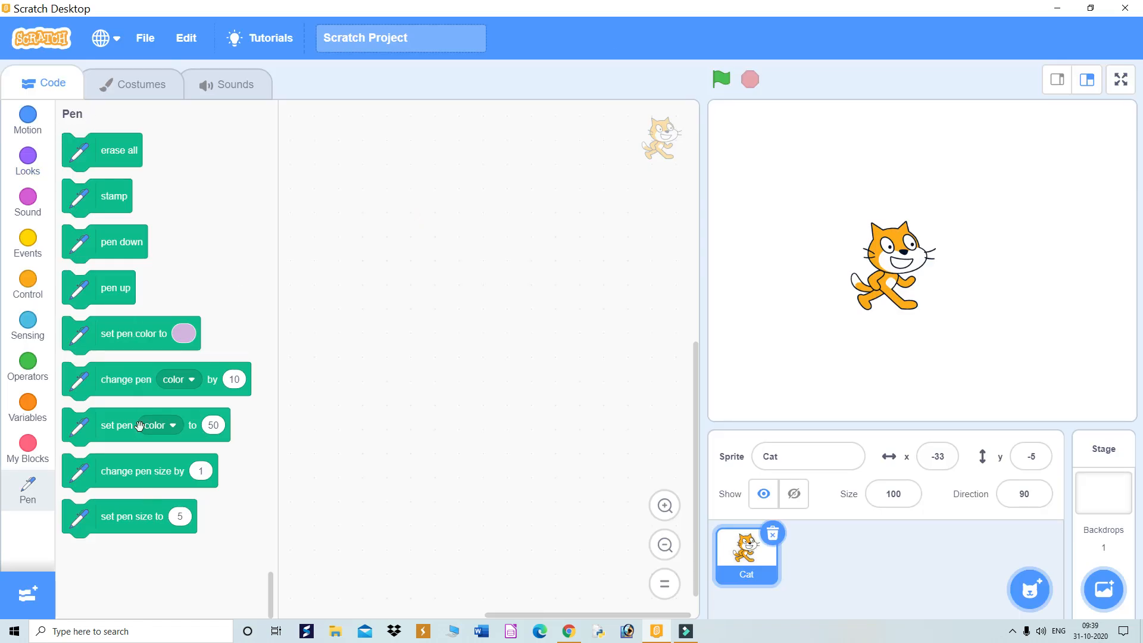
mouse_move(120, 290)
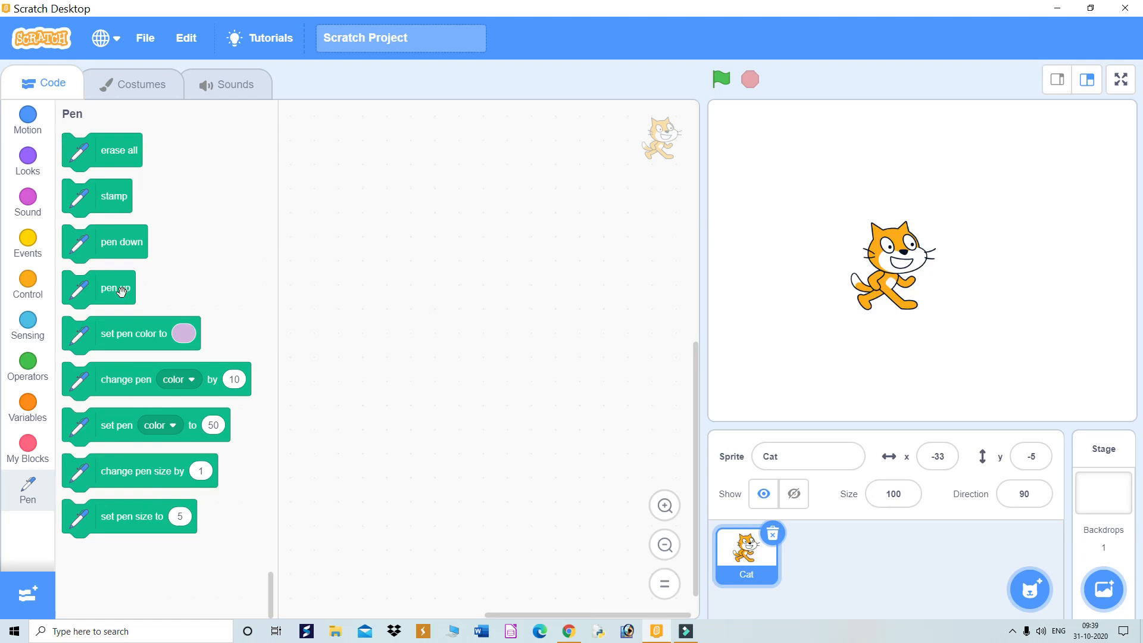
mouse_move(120, 209)
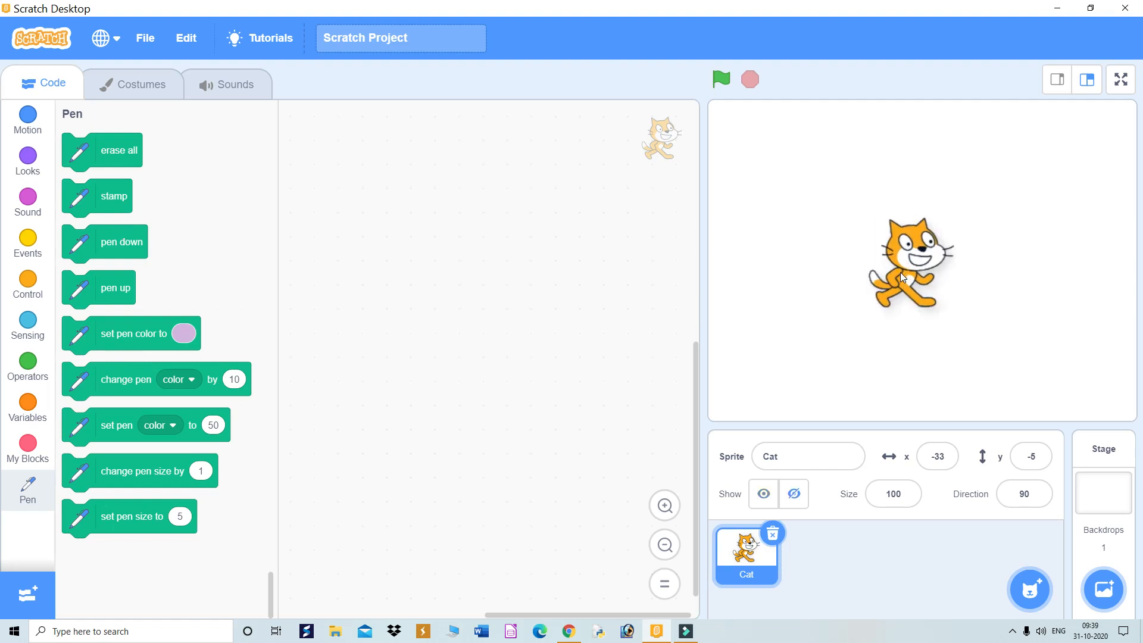
Drag the cat sprite slightly right on the stage, to about x -11, y -3
drag(906, 278, 915, 265)
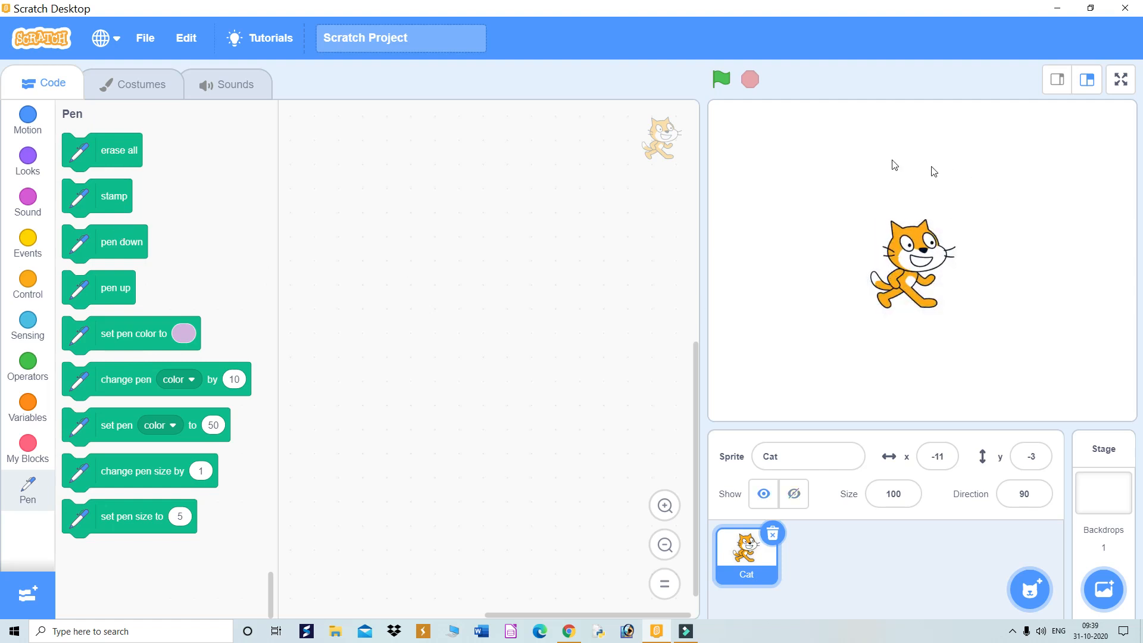
mouse_move(765, 339)
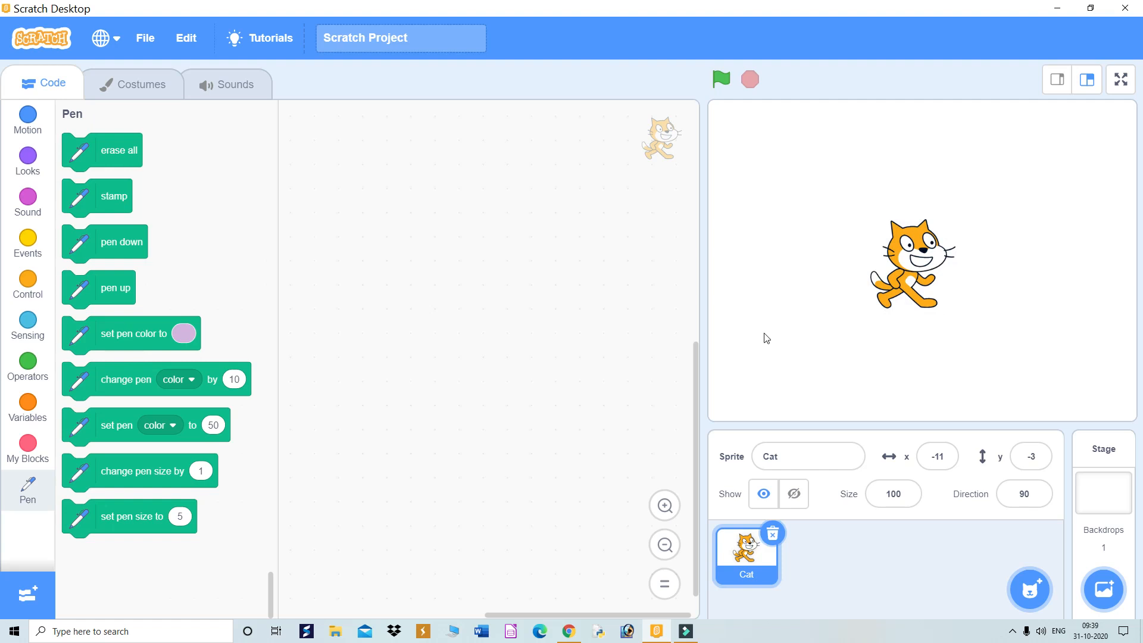
mouse_move(465, 303)
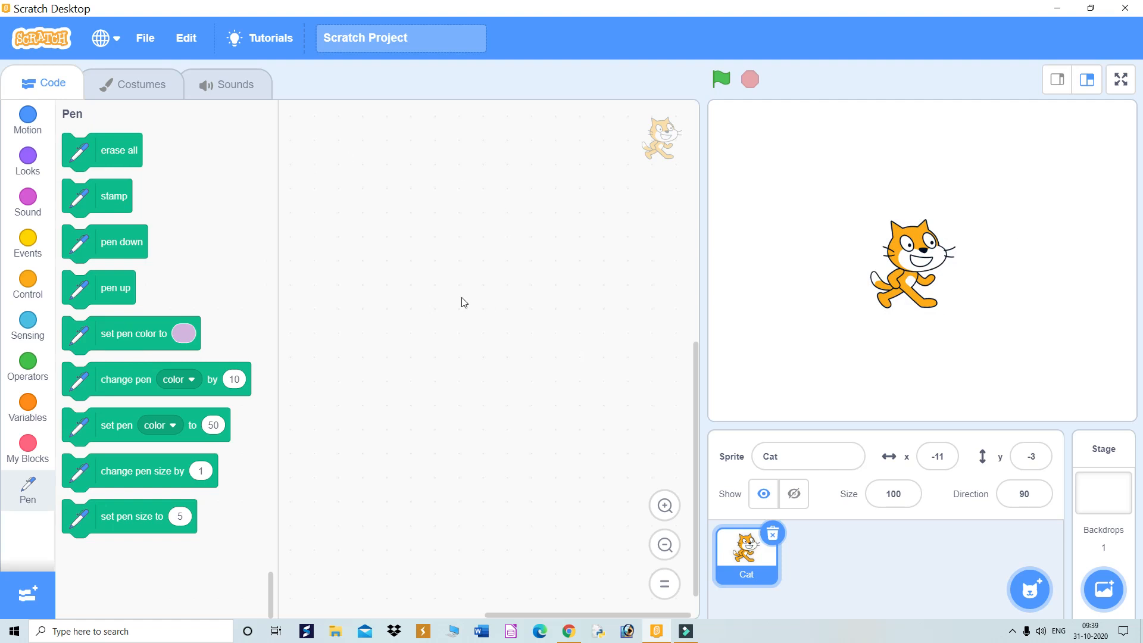
mouse_move(113, 150)
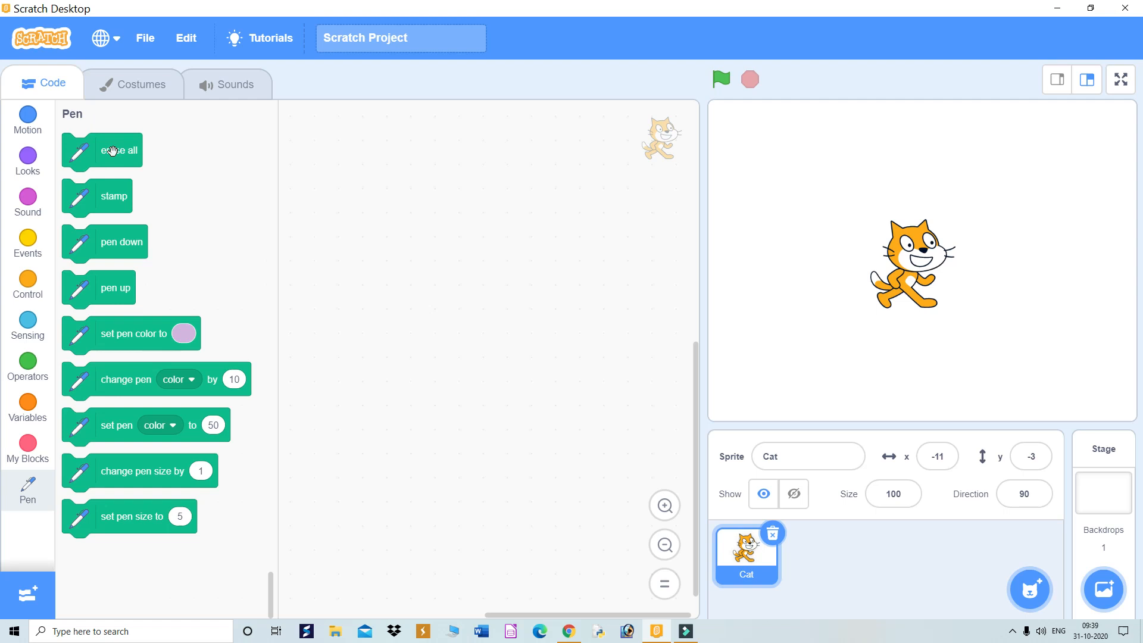
mouse_move(85, 249)
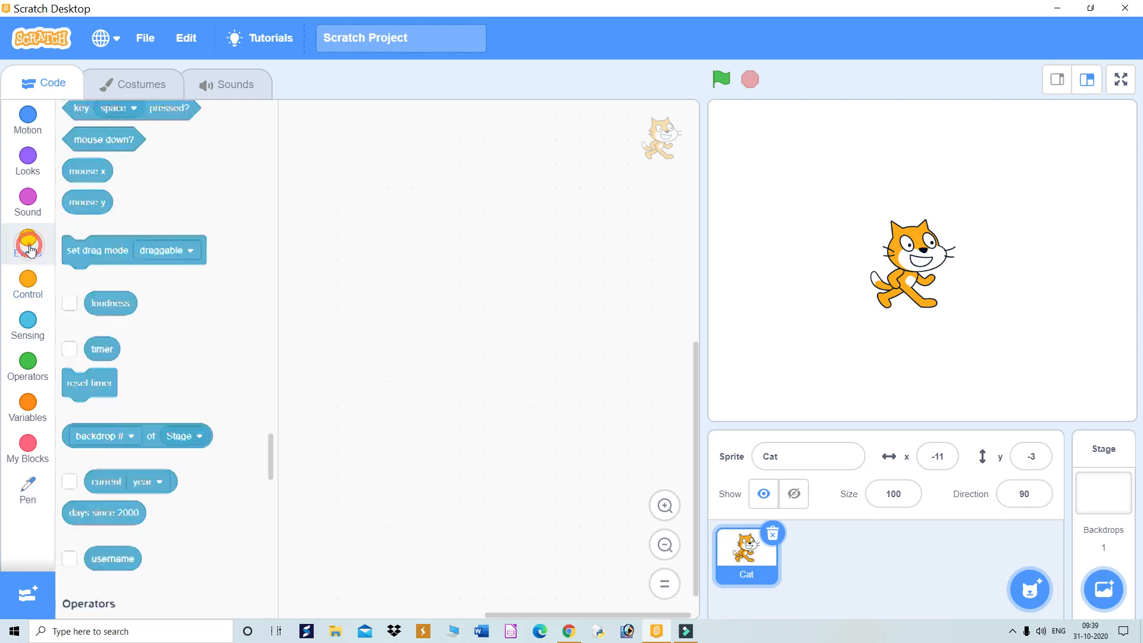
Place a 'when green flag clicked' hat block from Events into the cat's script area
click(27, 243)
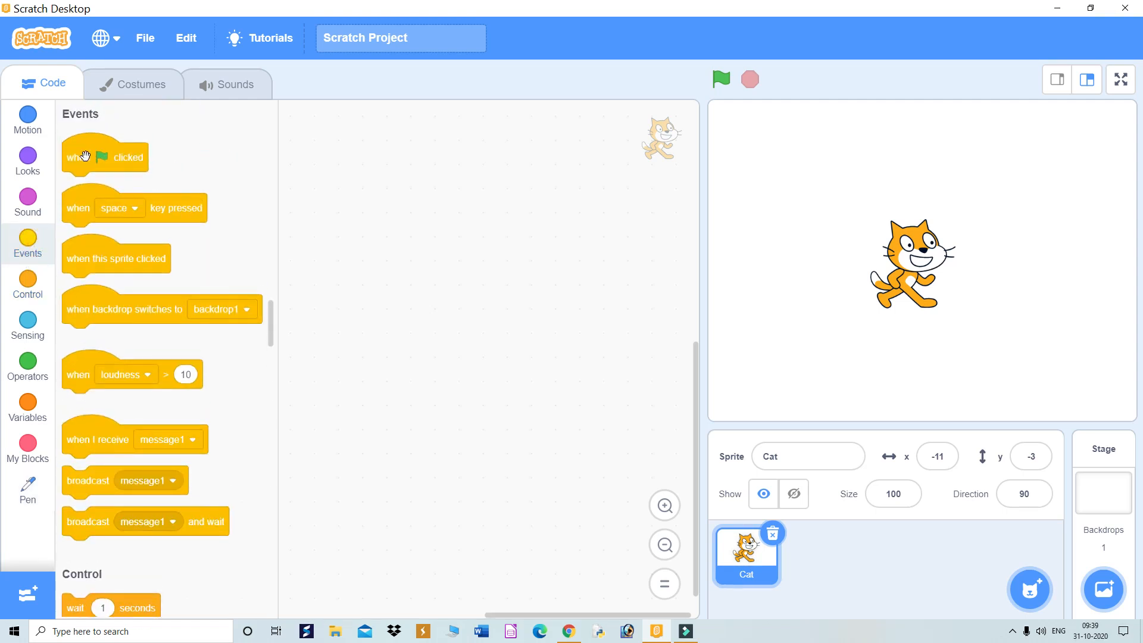
drag(104, 157, 428, 158)
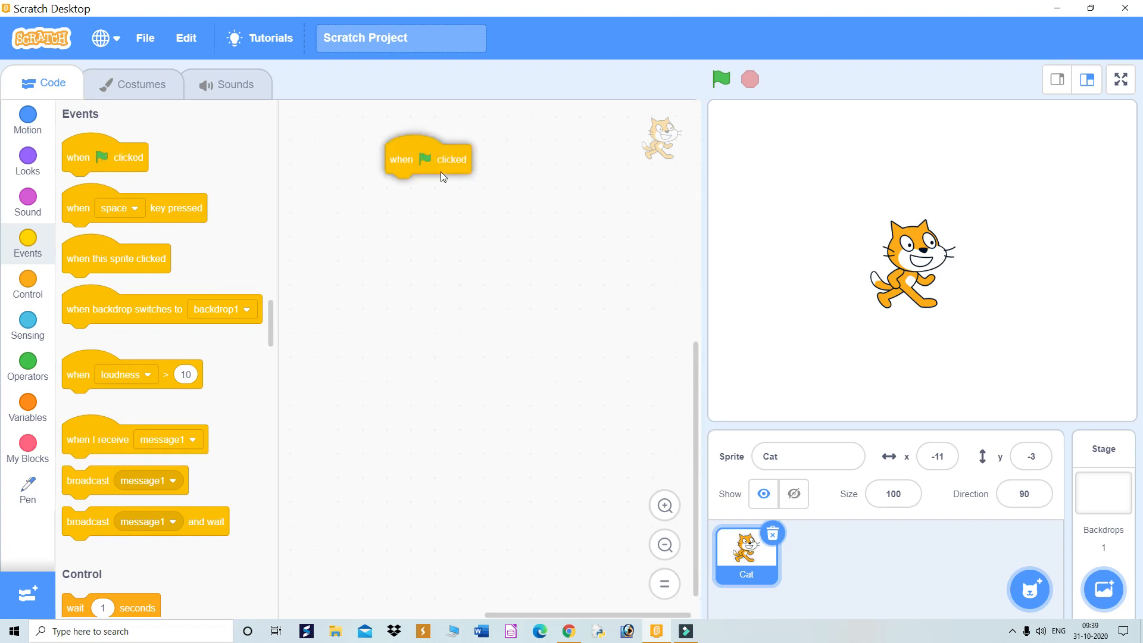
drag(428, 157, 443, 189)
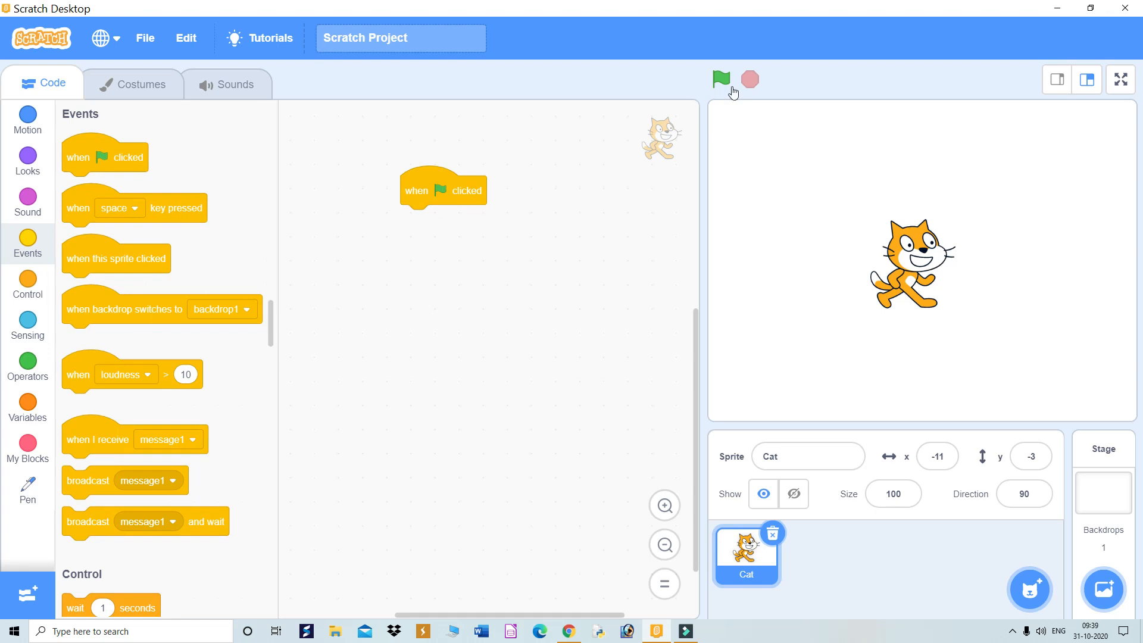
mouse_move(721, 79)
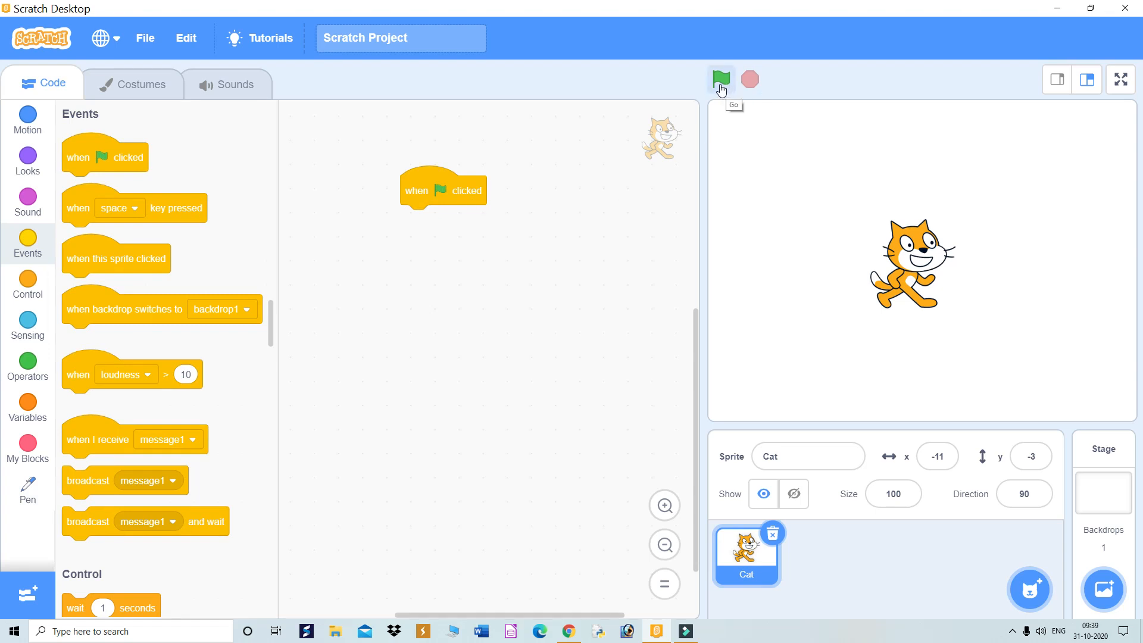
mouse_move(449, 191)
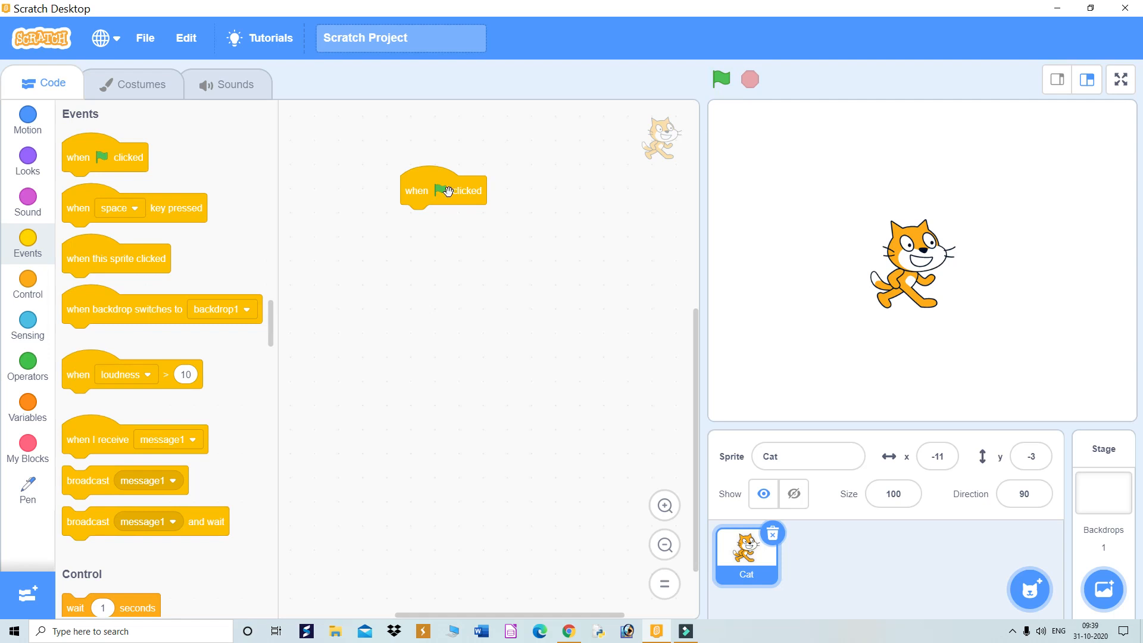
mouse_move(493, 198)
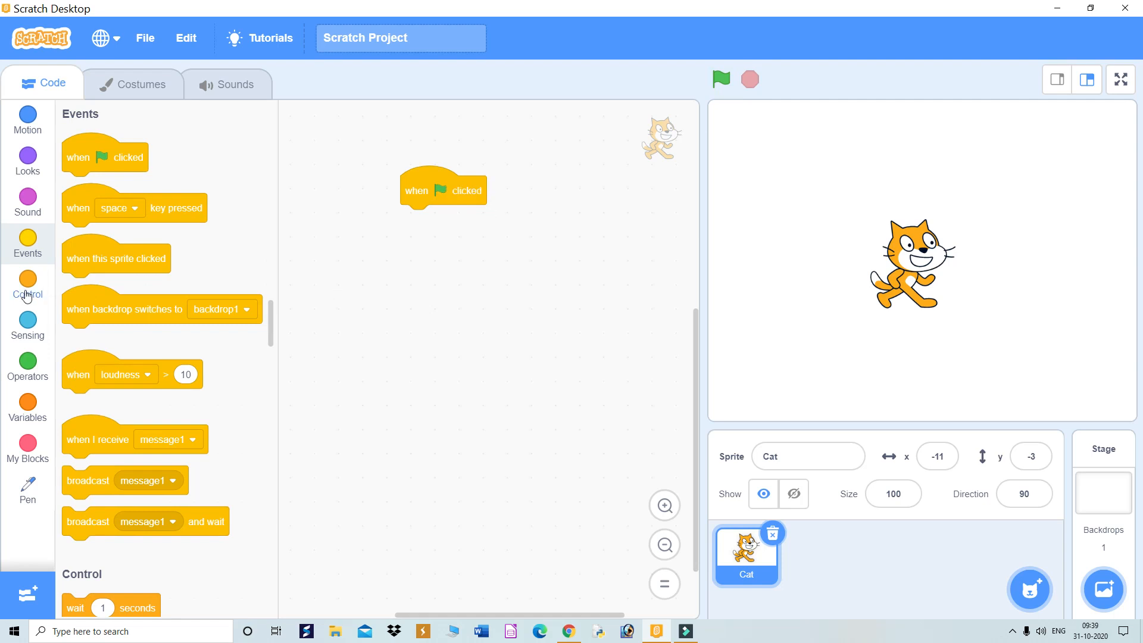
Snap a repeat loop from Control under the green flag block and set its count to 20
click(27, 285)
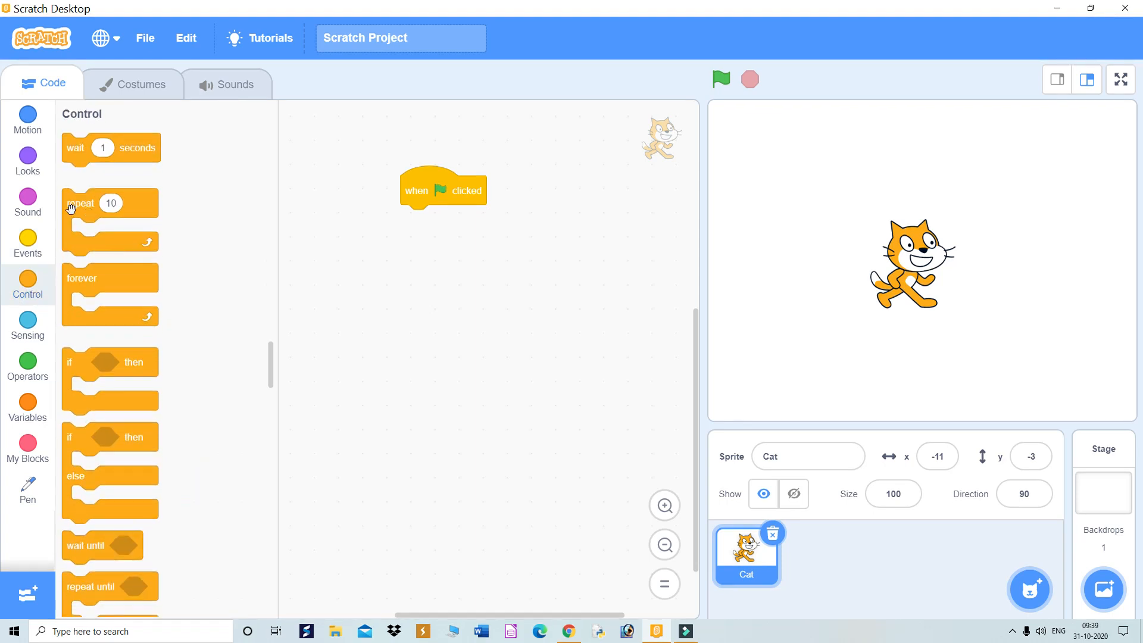
mouse_move(90, 211)
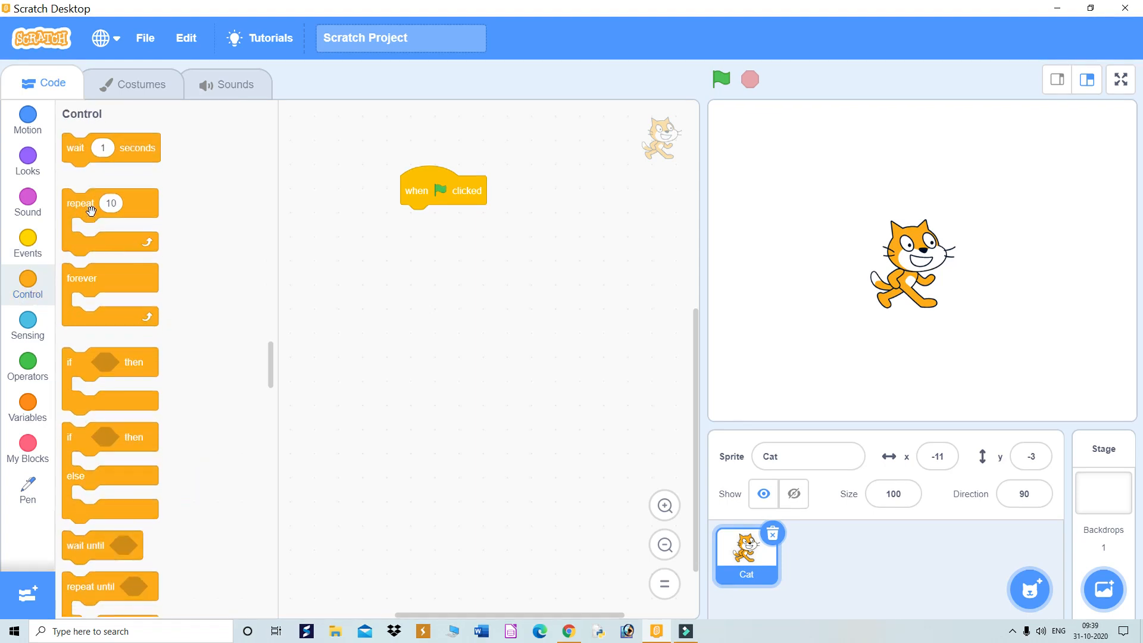
mouse_move(91, 204)
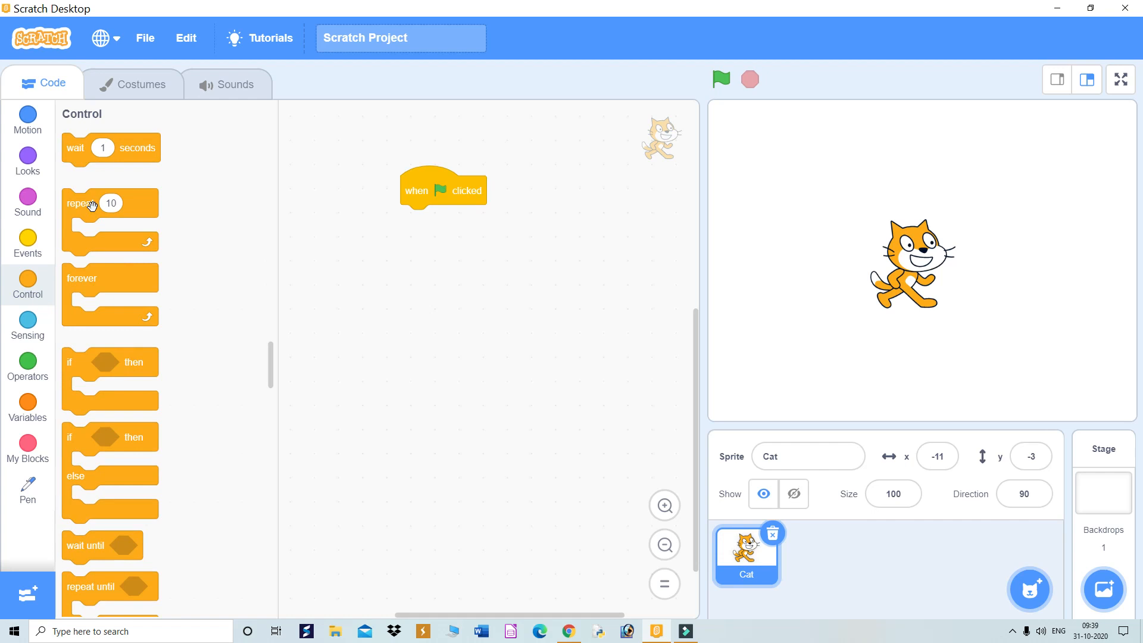
mouse_move(97, 232)
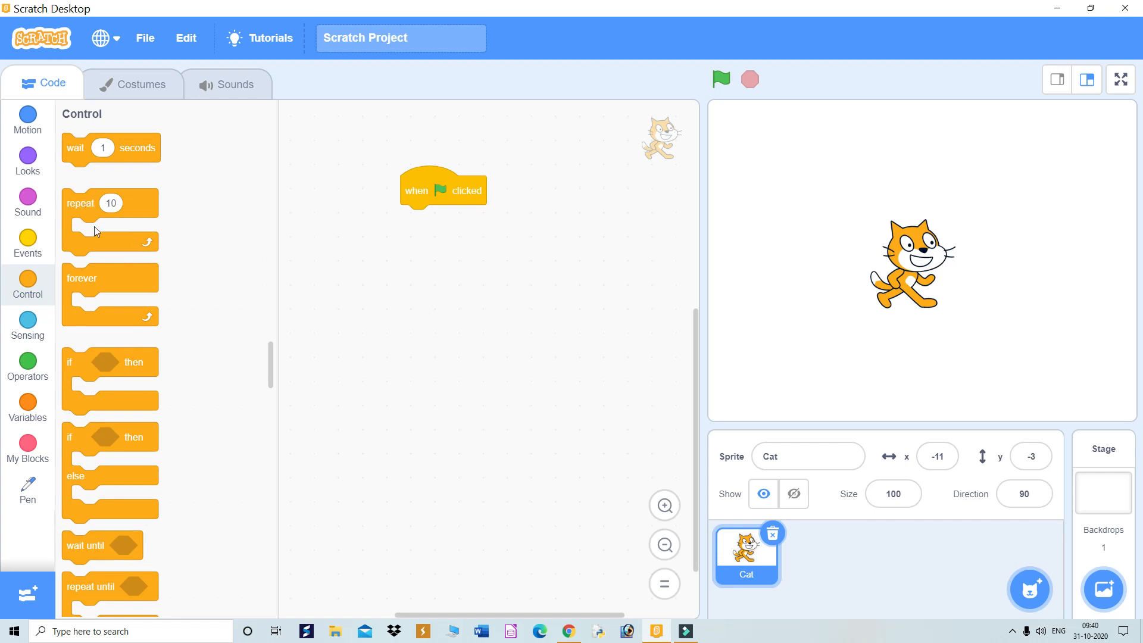
mouse_move(129, 230)
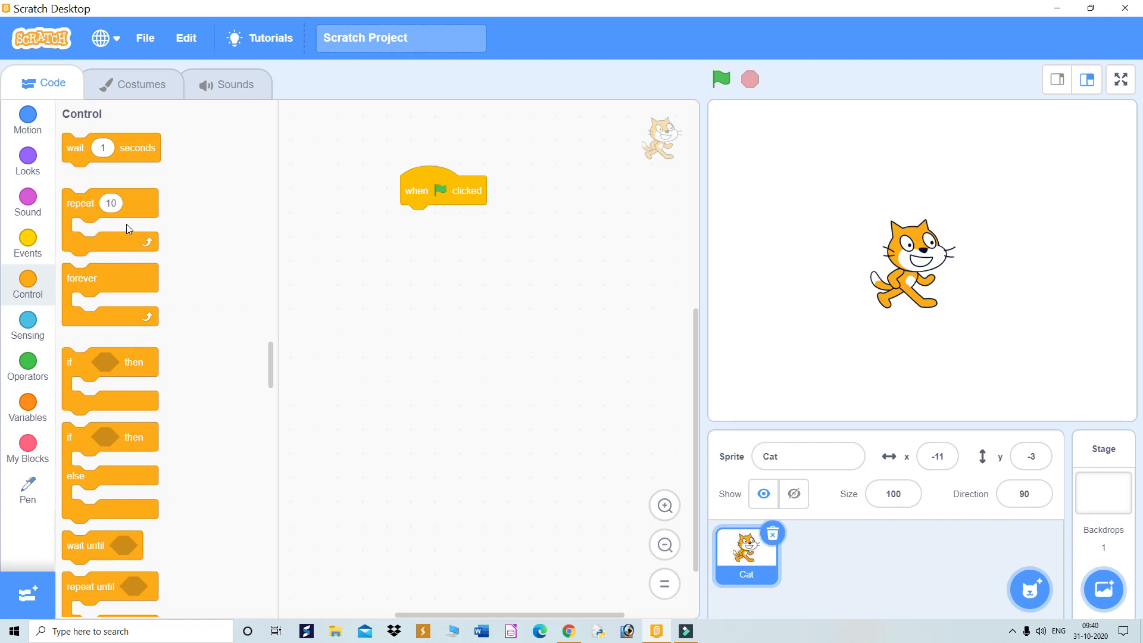
drag(110, 203, 256, 182)
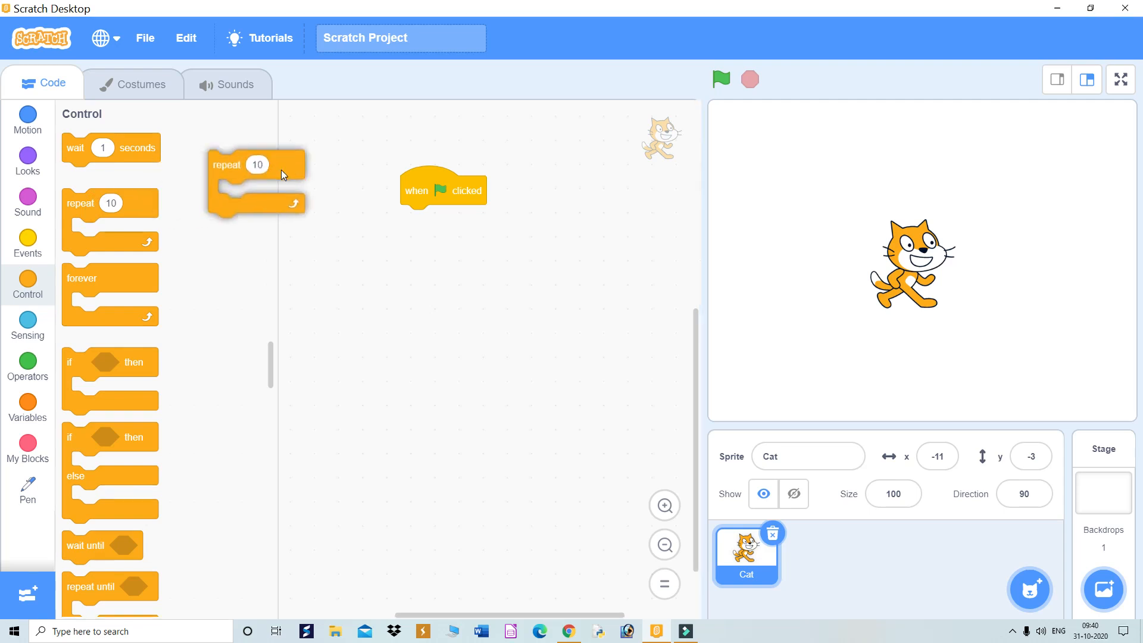
drag(256, 165, 416, 234)
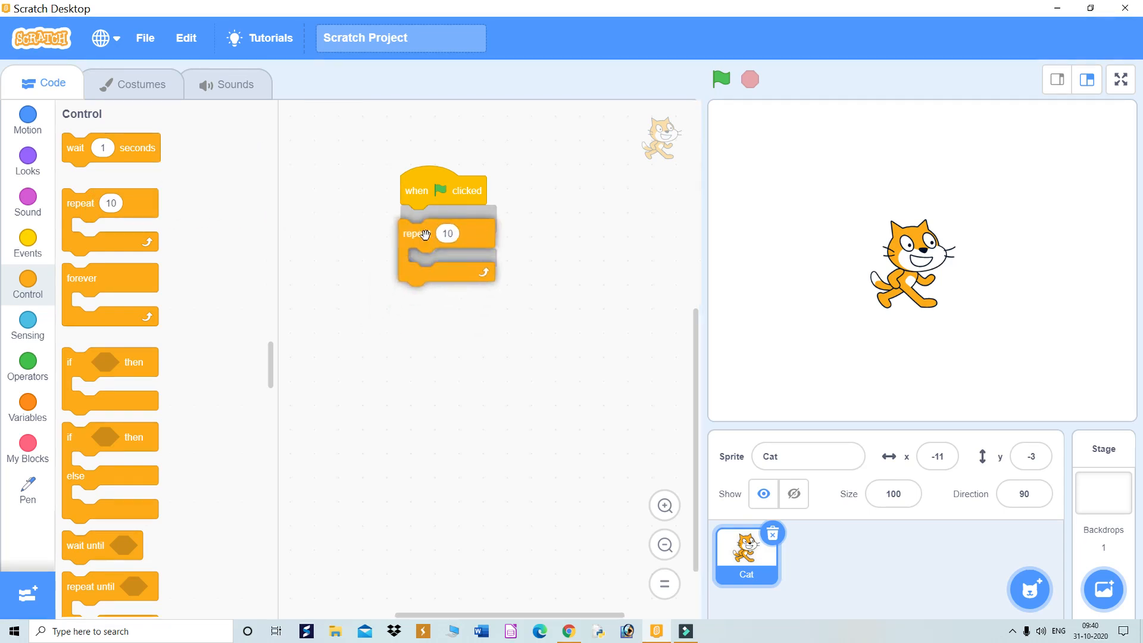
drag(426, 233, 427, 219)
text(2)
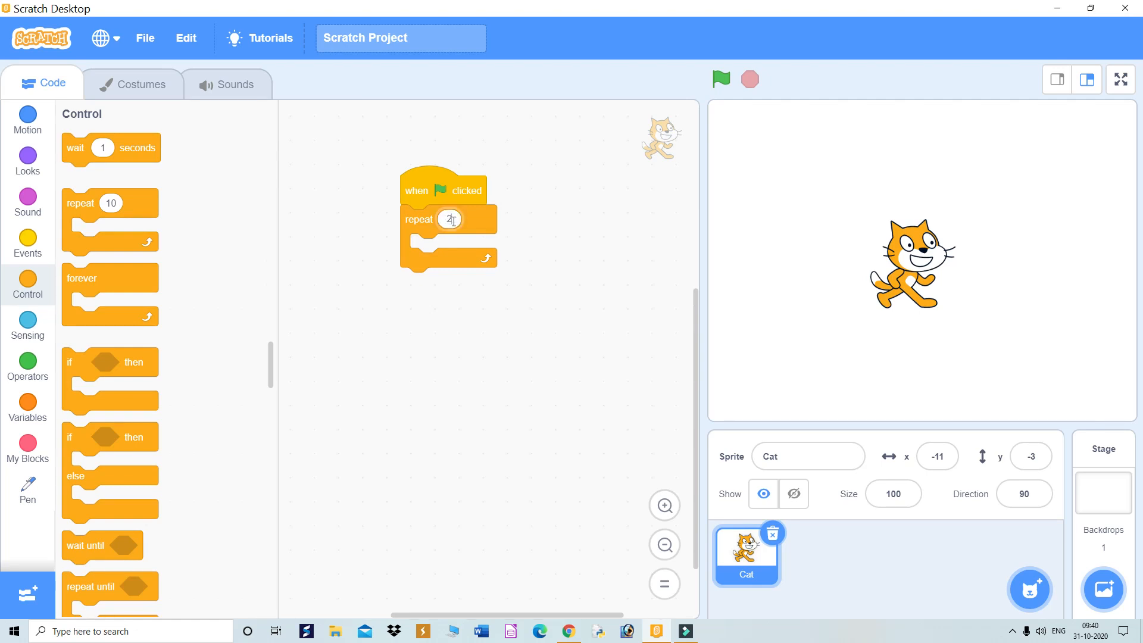
text(0)
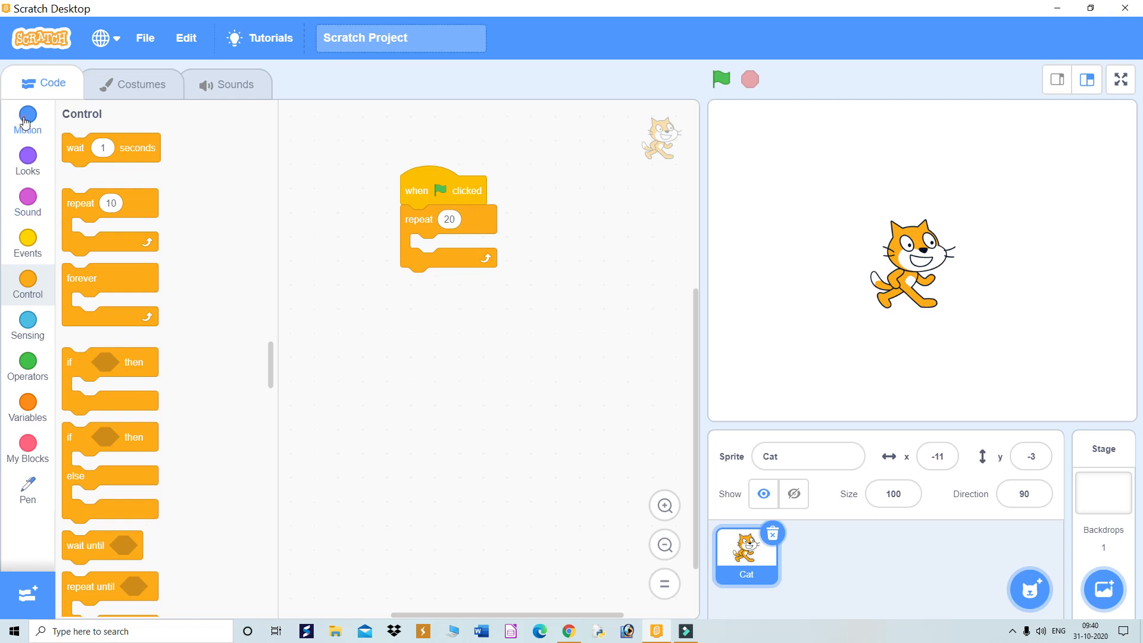
click(26, 119)
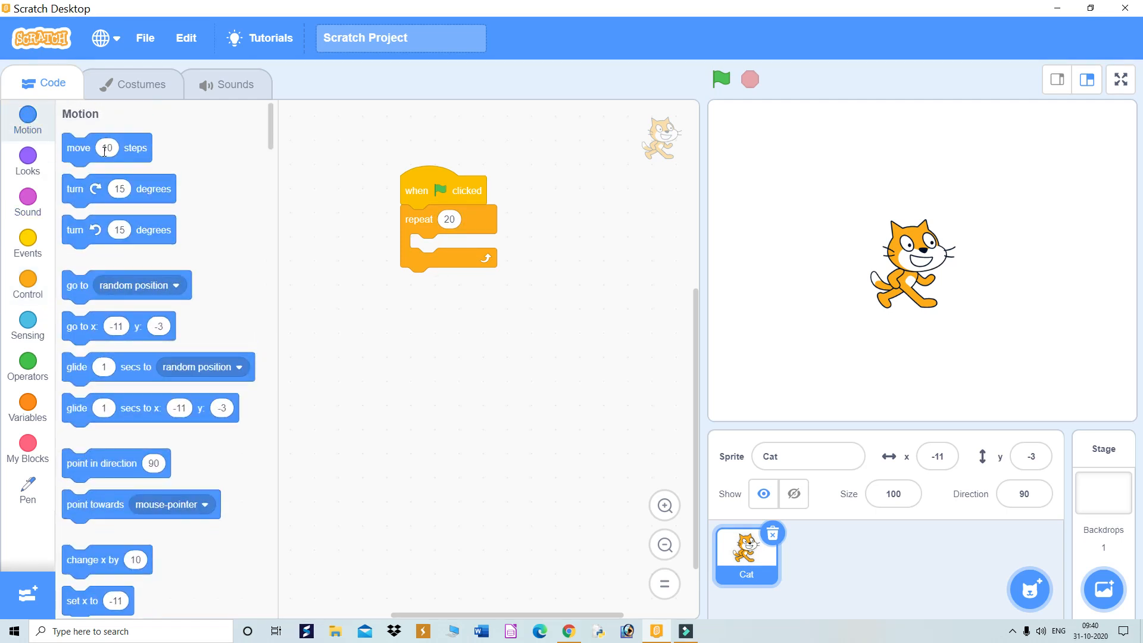
drag(106, 147, 451, 244)
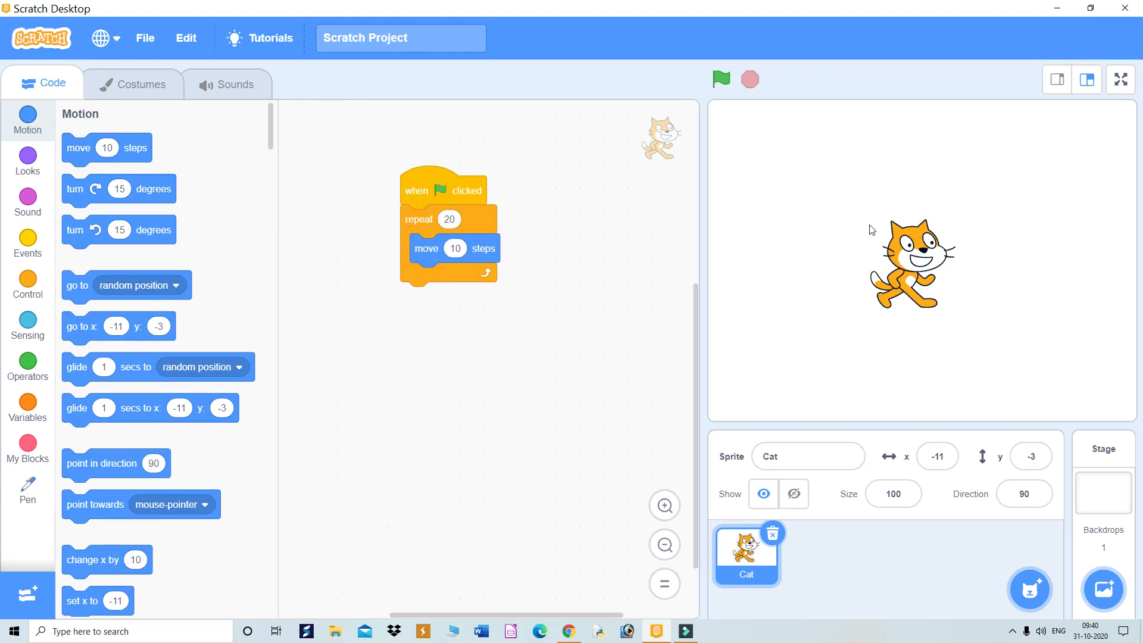
mouse_move(913, 257)
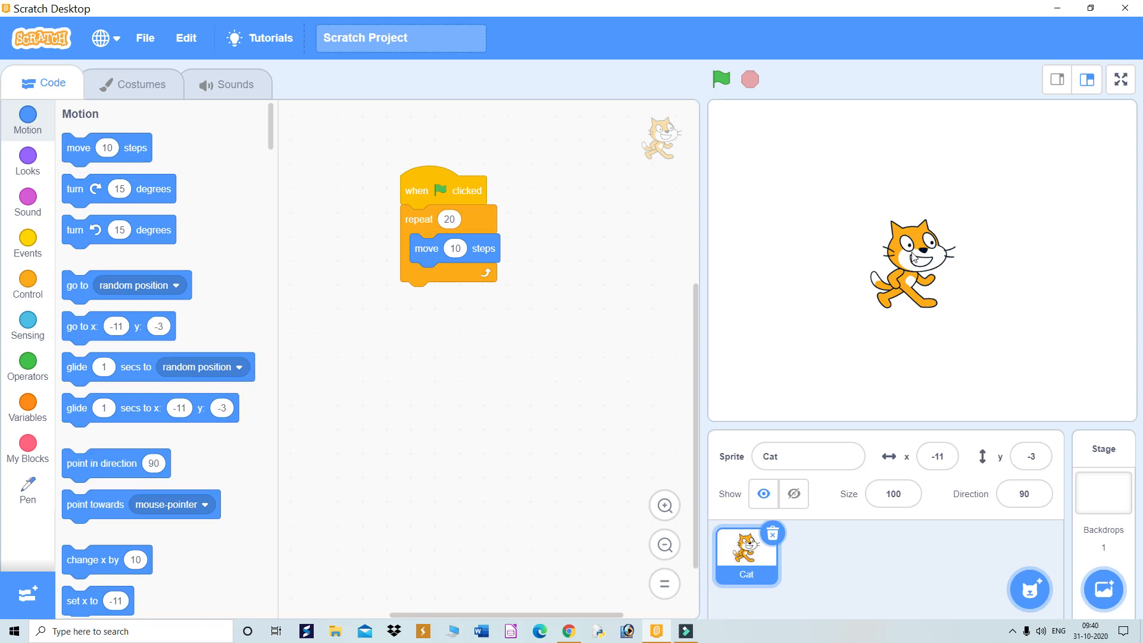
mouse_move(1004, 326)
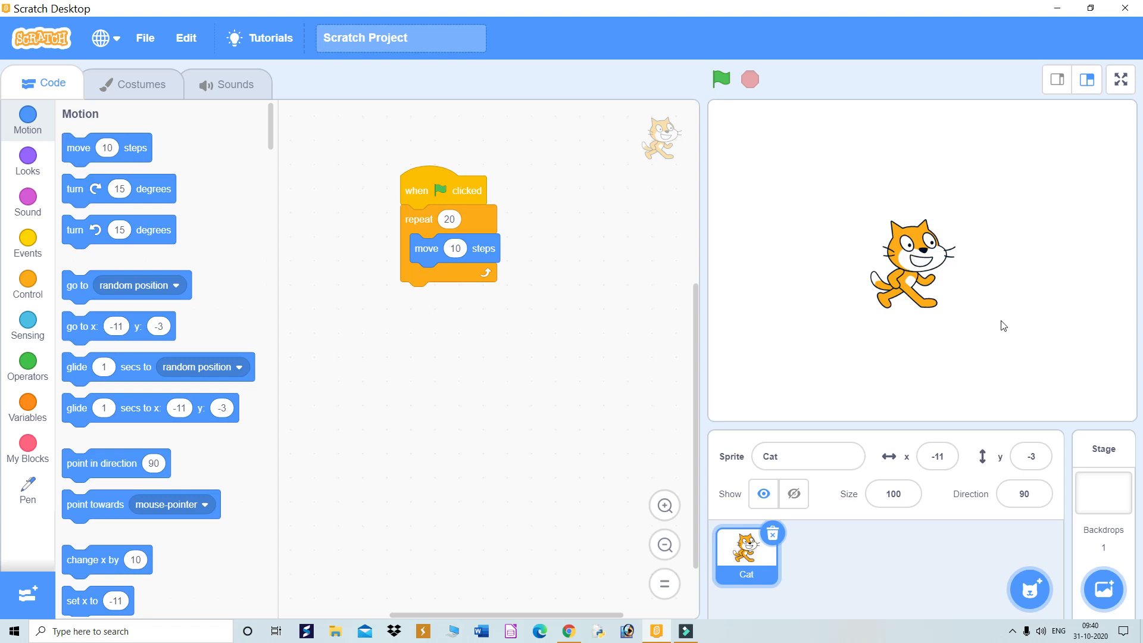
mouse_move(961, 244)
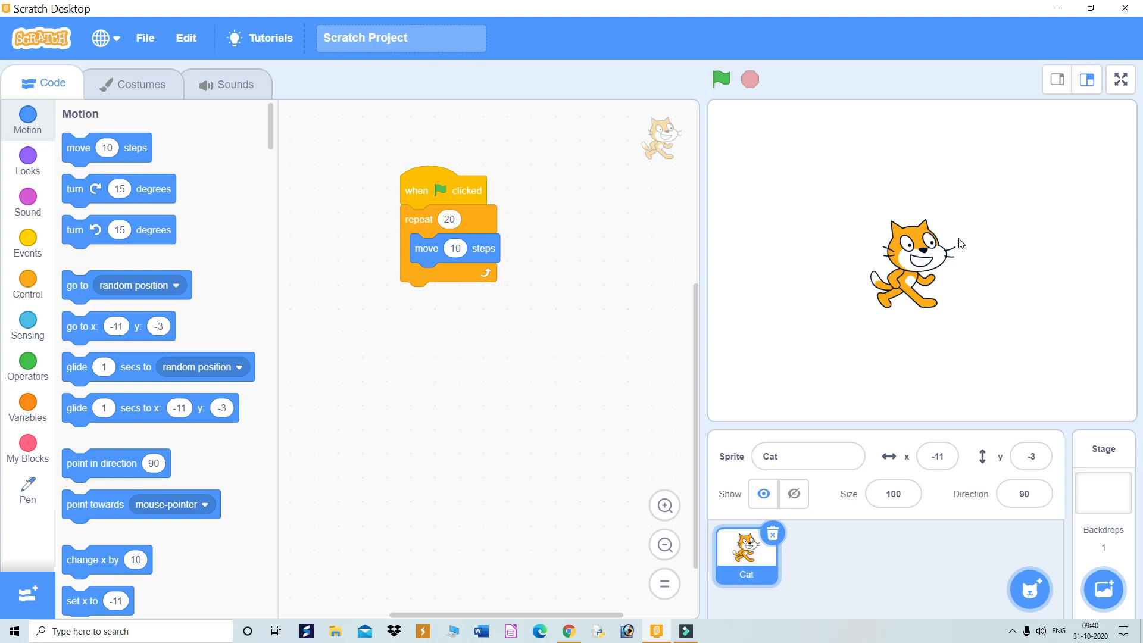
mouse_move(364, 236)
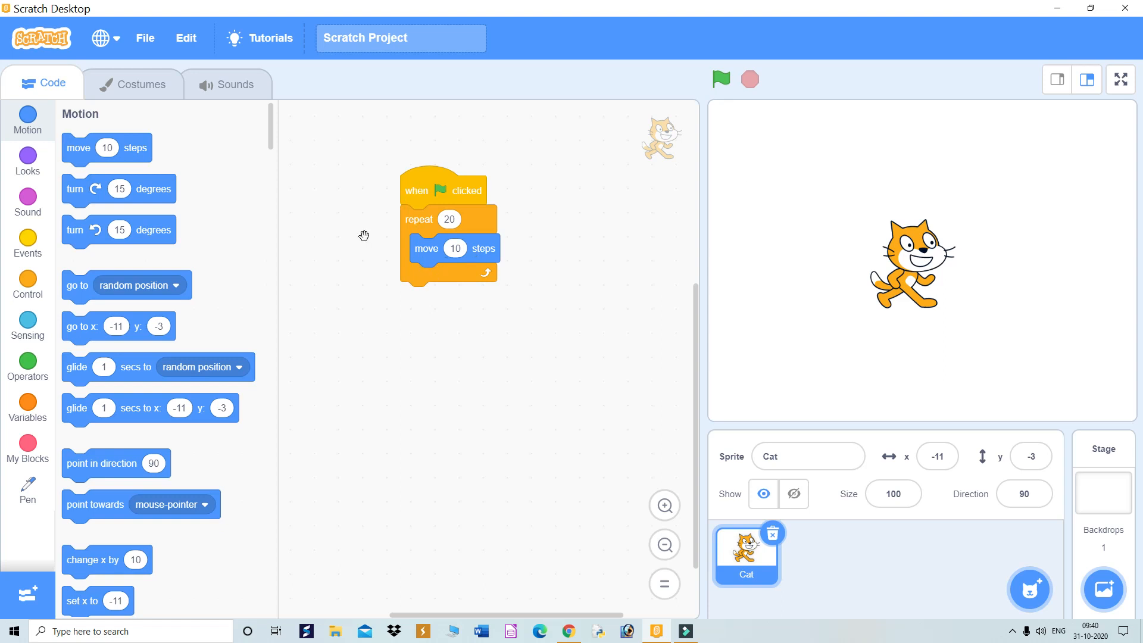
Add a turn block after the move inside the loop, set to 10 degrees, with repeat at 30
drag(74, 189, 361, 211)
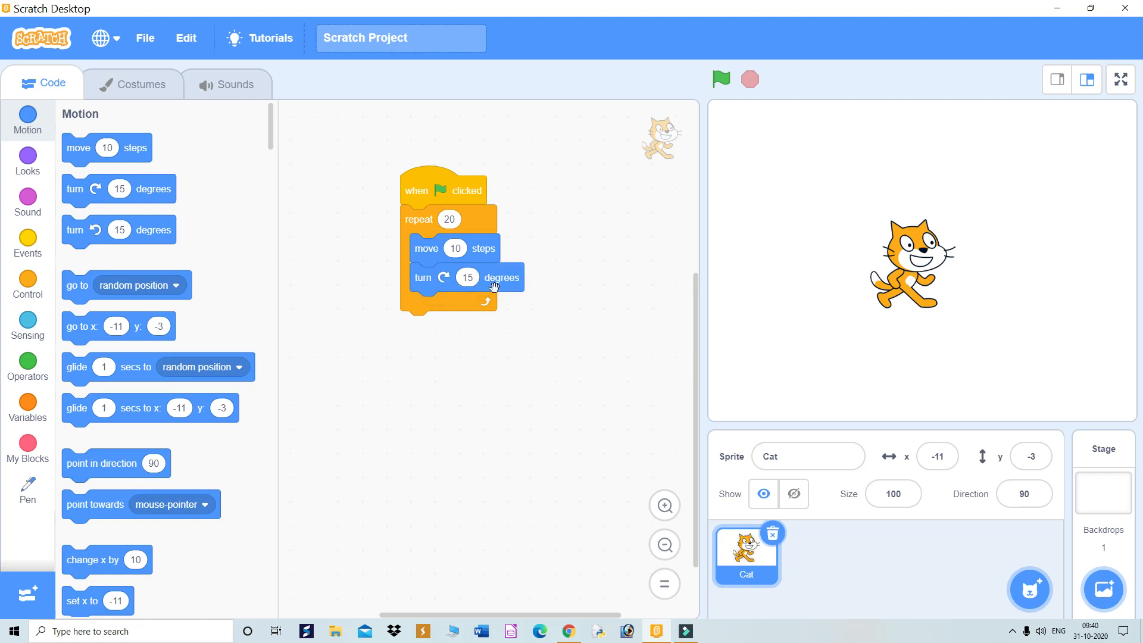
click(467, 277)
text(10)
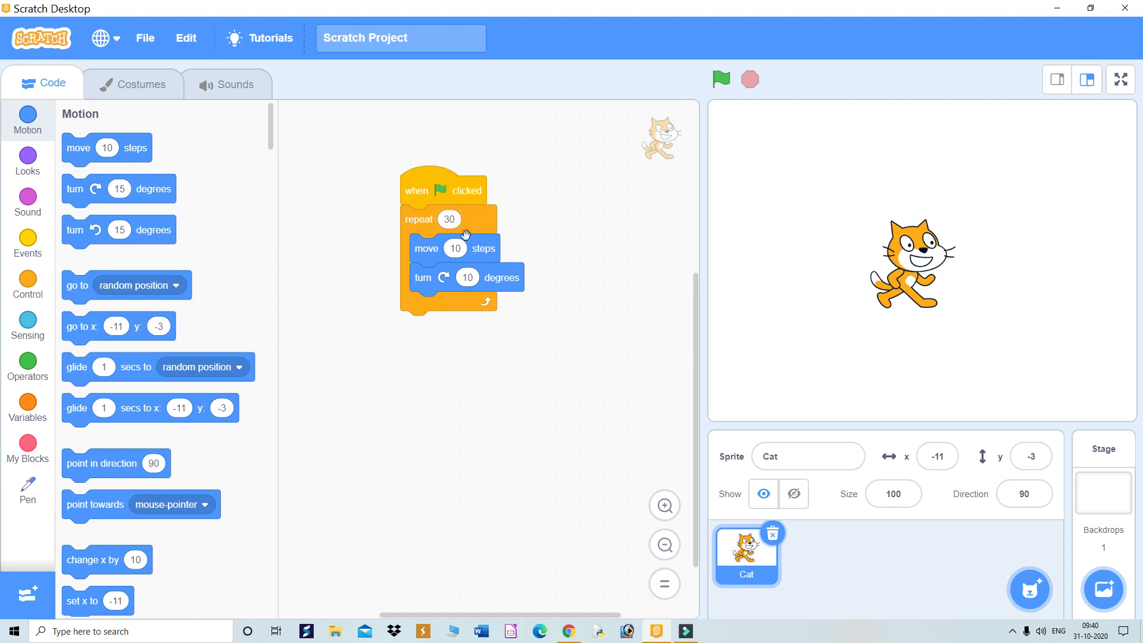
mouse_move(946, 294)
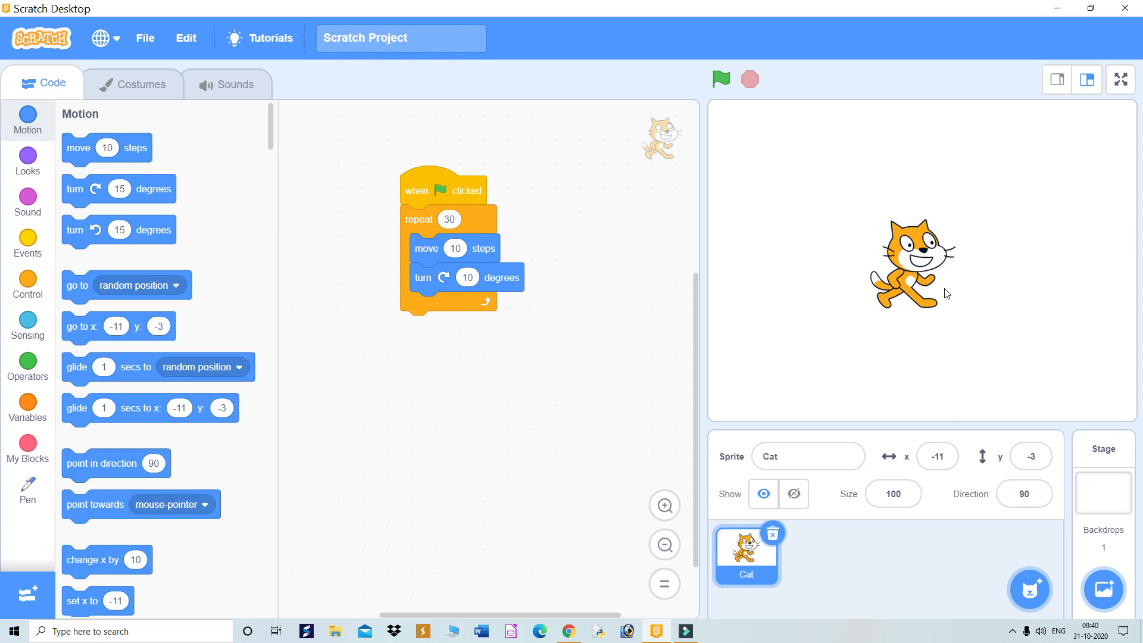
mouse_move(942, 328)
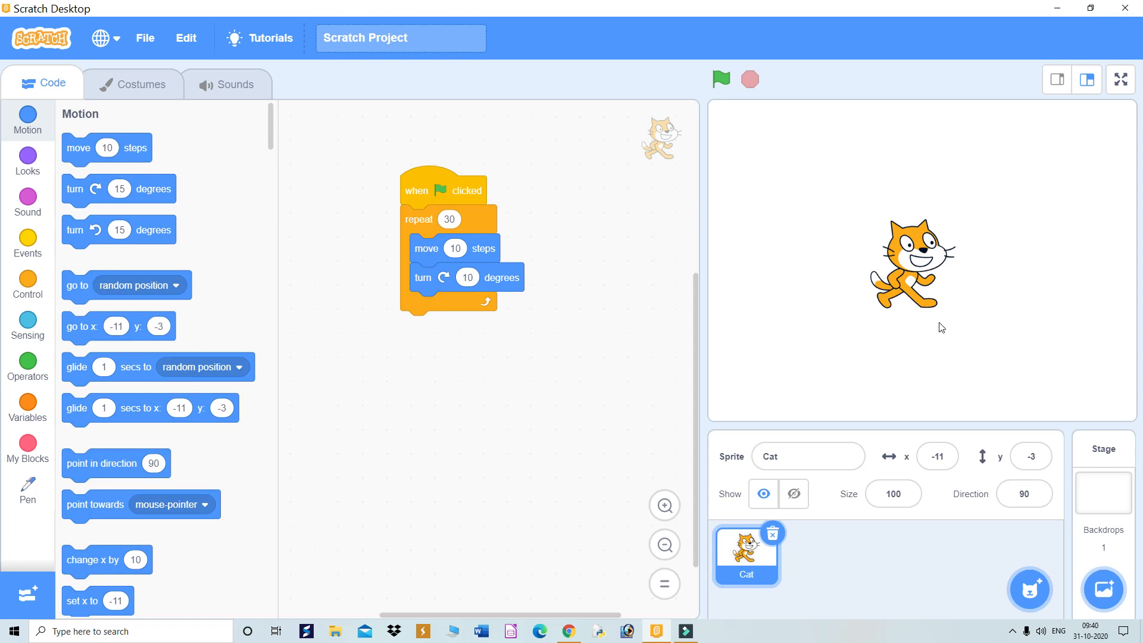
mouse_move(851, 242)
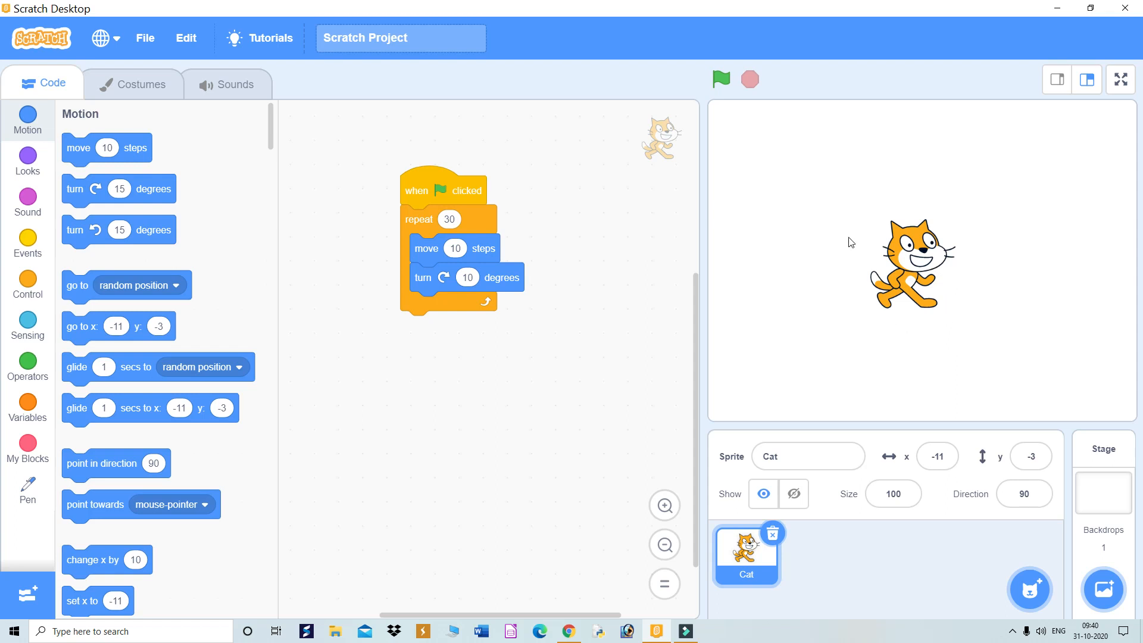
mouse_move(988, 249)
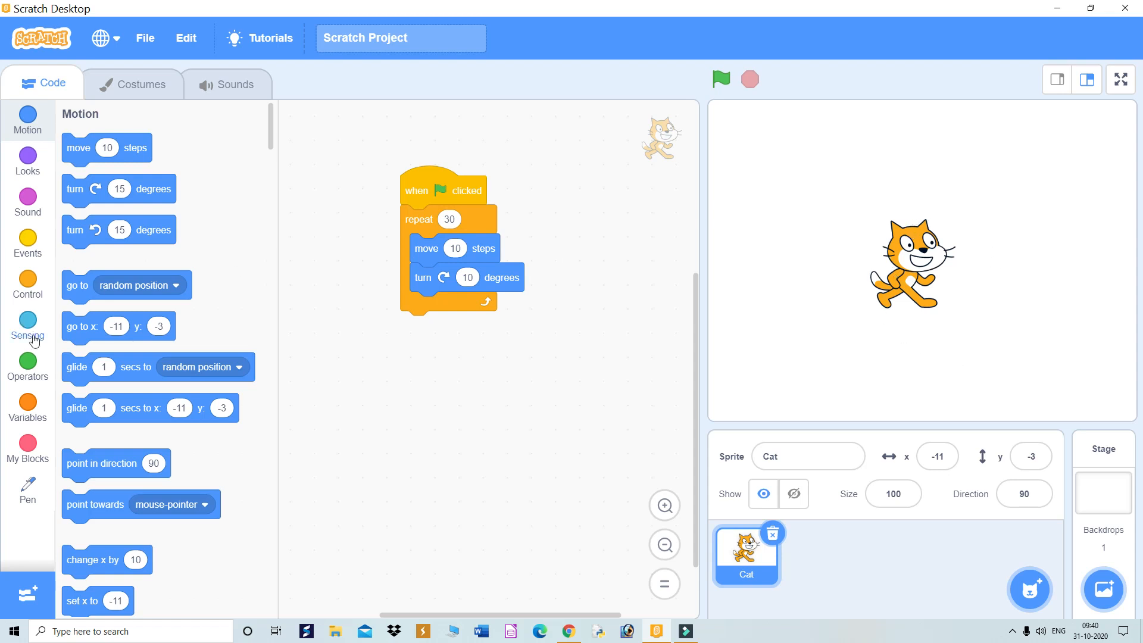
Insert a pen down block from the Pen category at the top of the repeat loop, above move
click(27, 487)
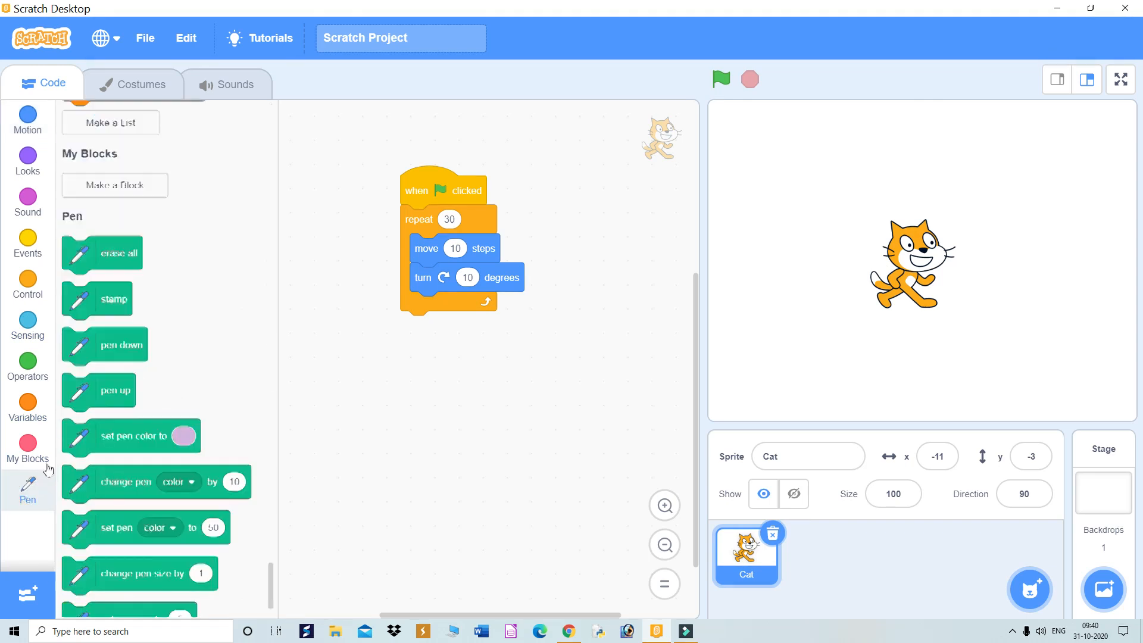
scroll(down, 3)
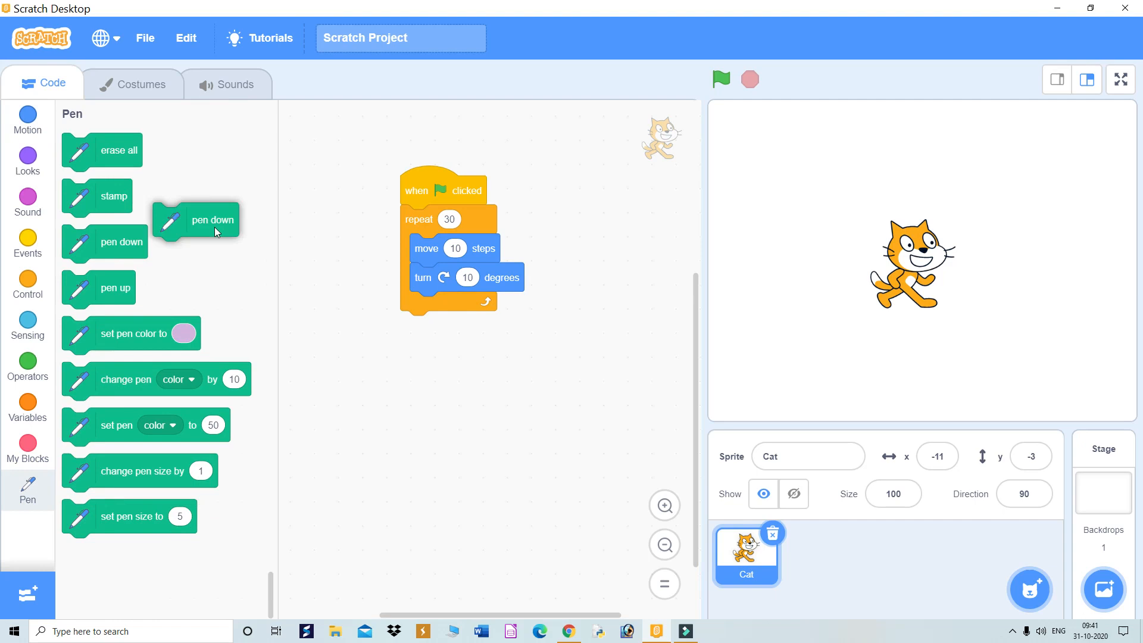
drag(213, 220, 373, 250)
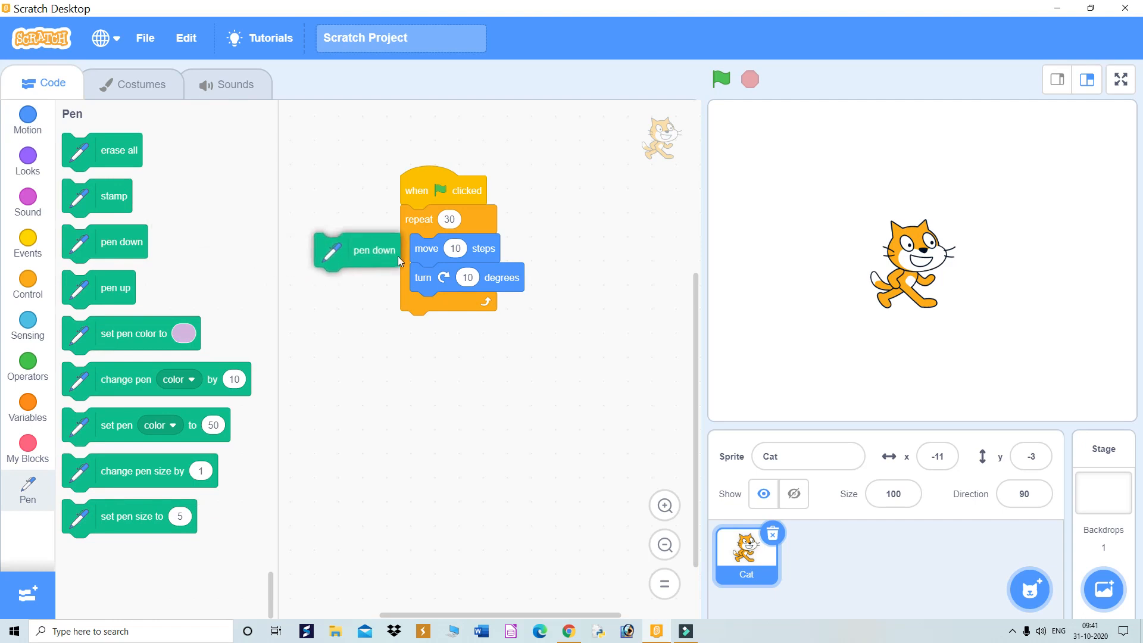
drag(357, 251, 474, 266)
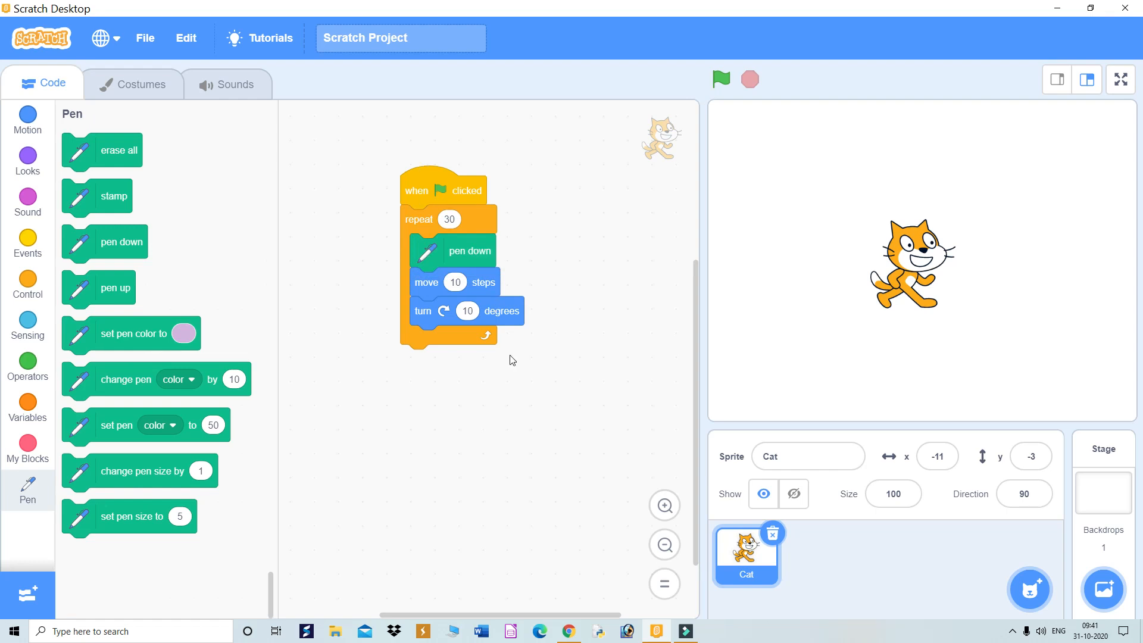
mouse_move(751, 109)
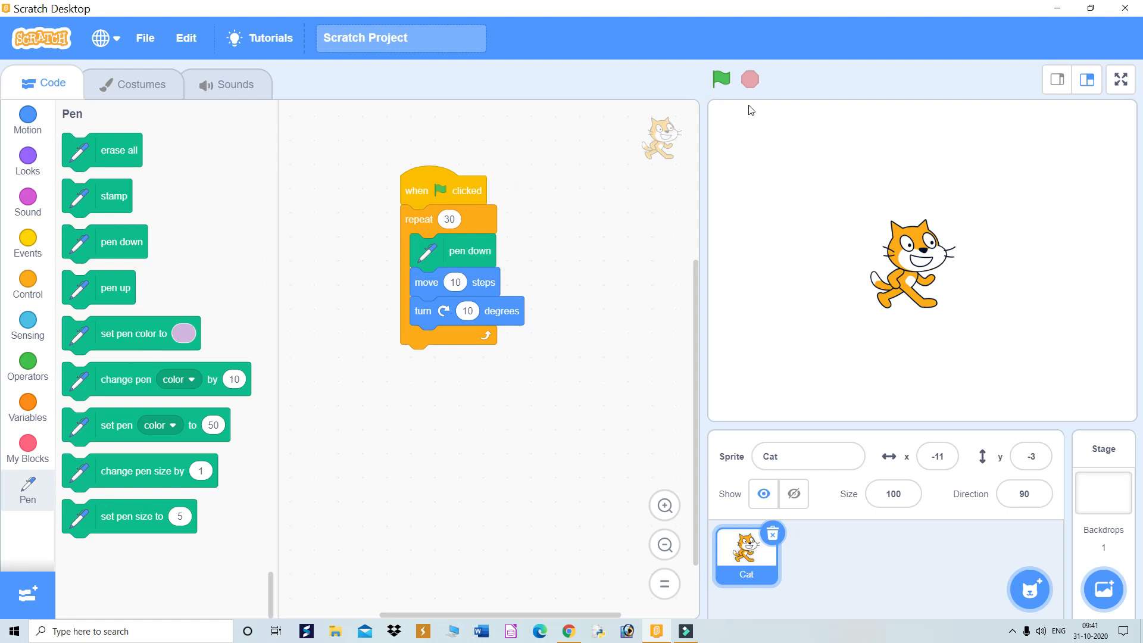
mouse_move(721, 79)
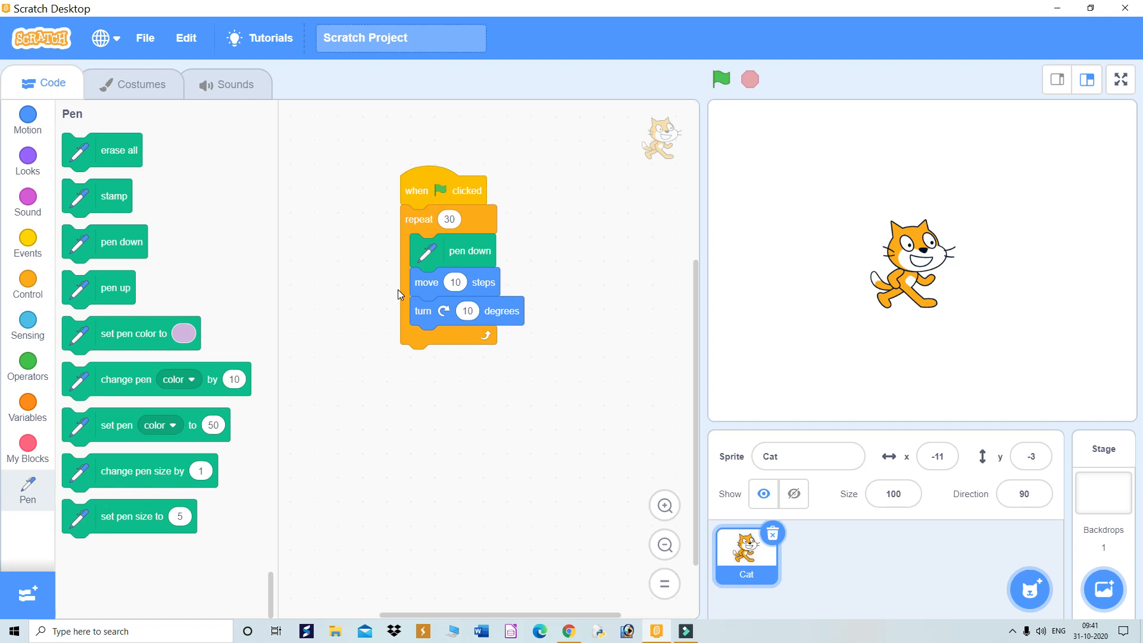
mouse_move(370, 316)
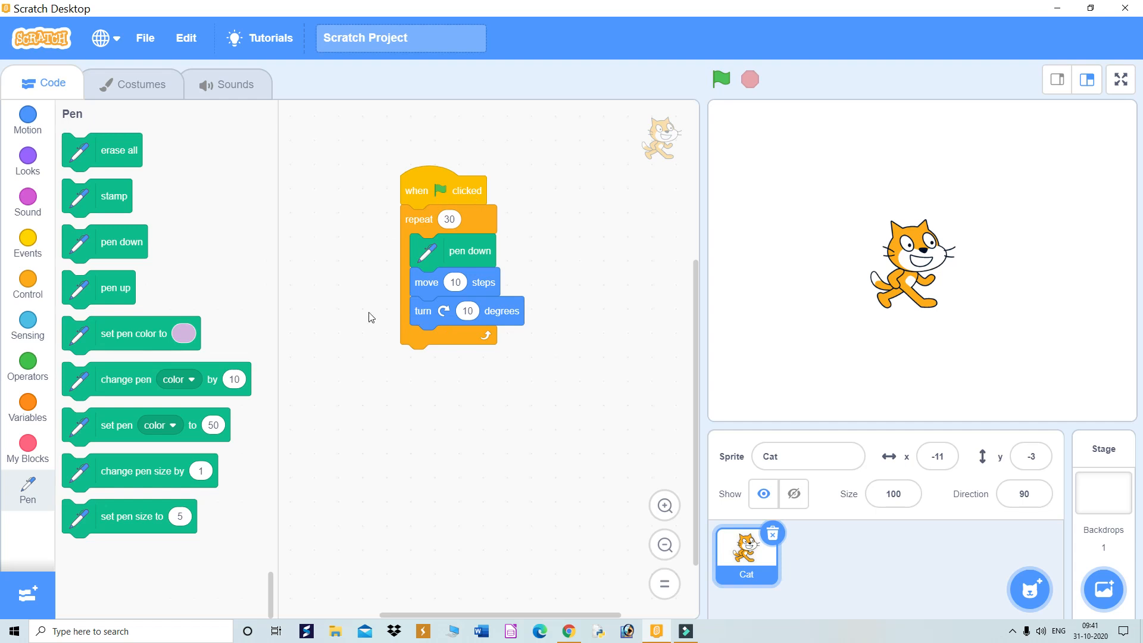
mouse_move(403, 227)
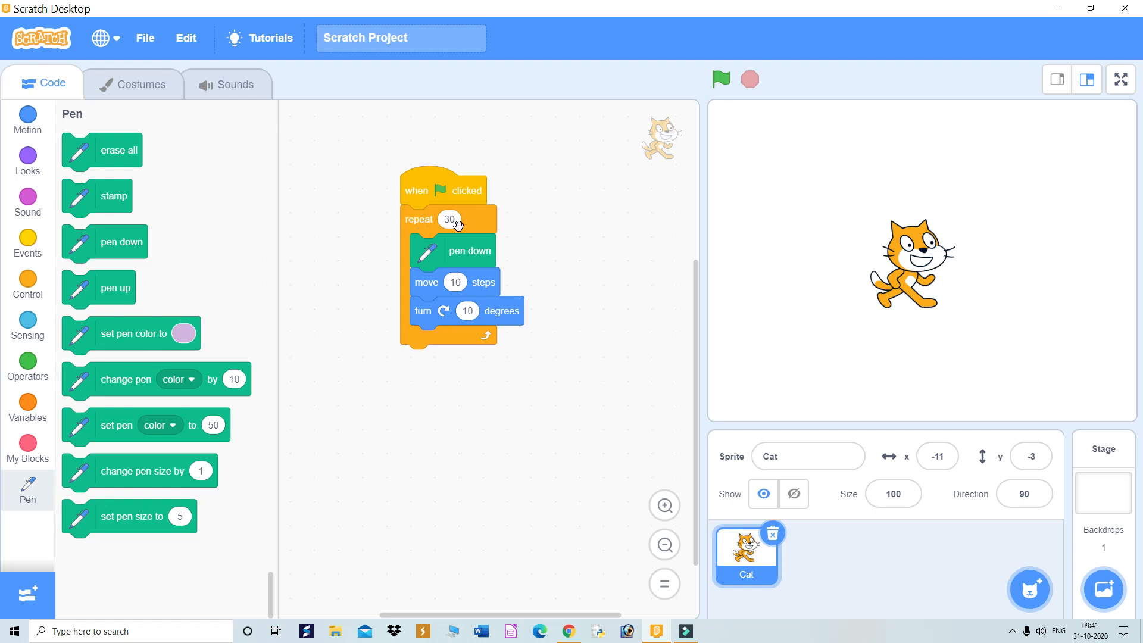
mouse_move(912, 269)
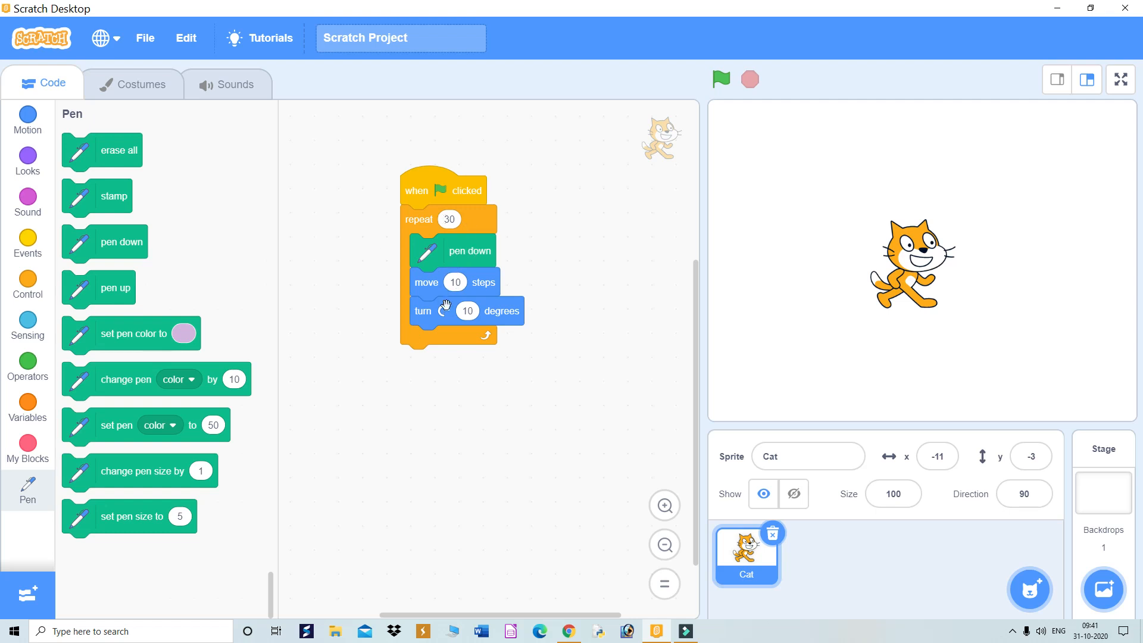
mouse_move(470, 285)
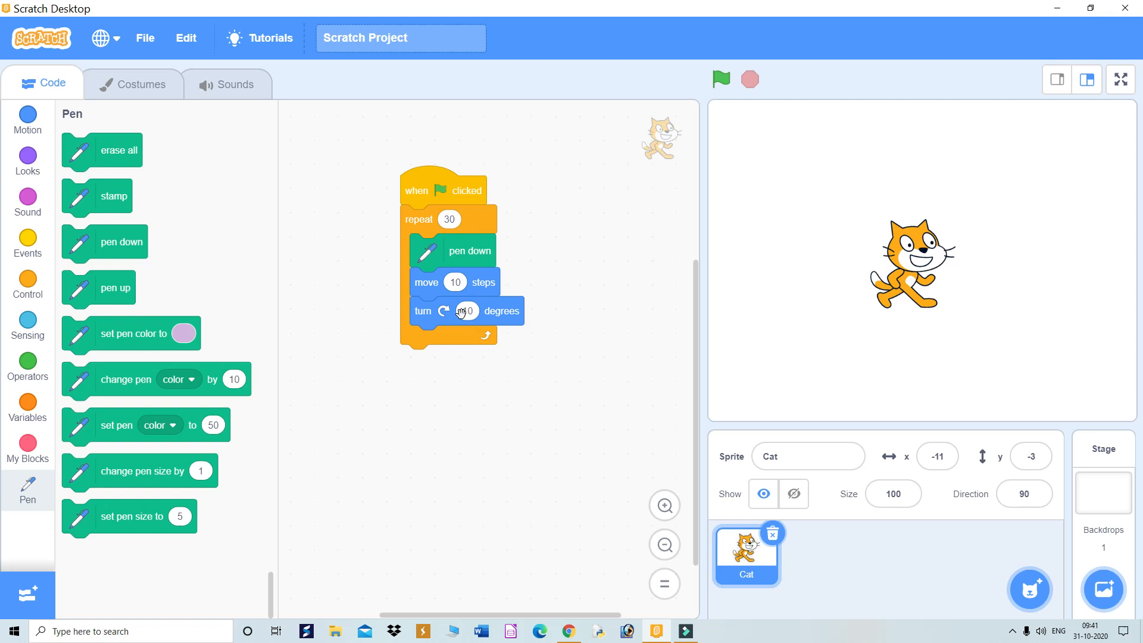
Reposition the cat higher on the stage so it sits at x -13, y 74
click(467, 310)
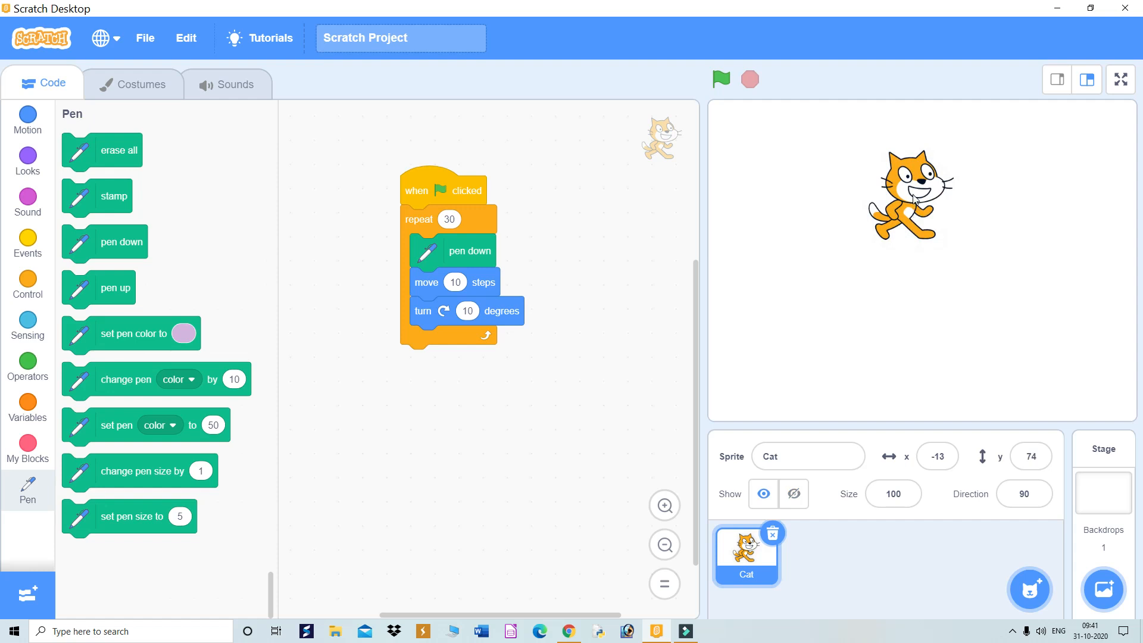
mouse_move(915, 201)
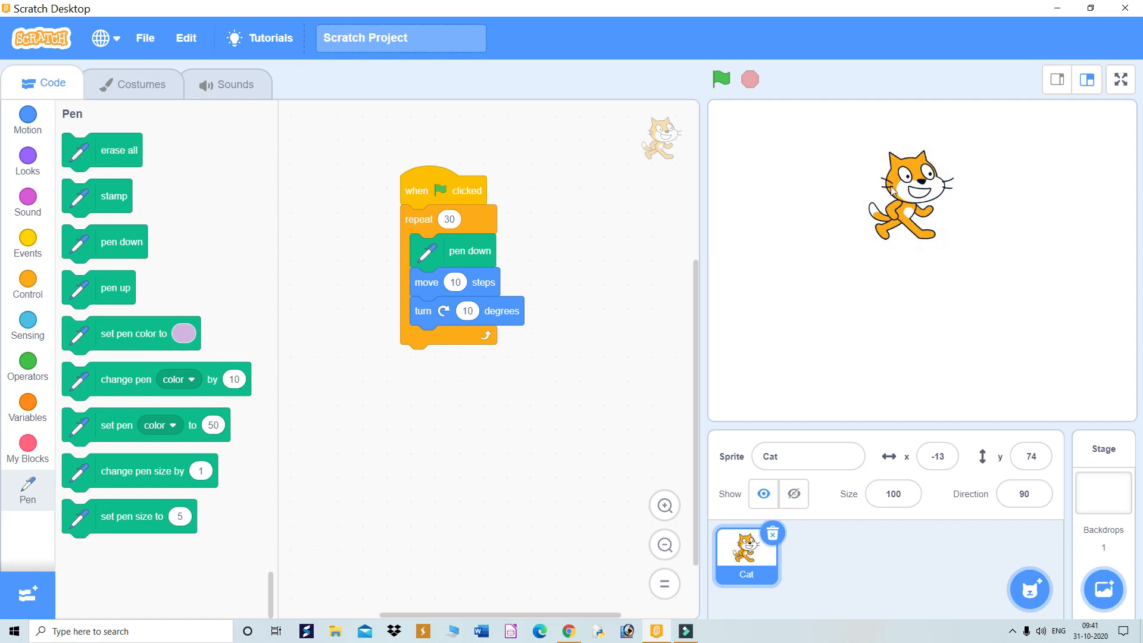
mouse_move(721, 79)
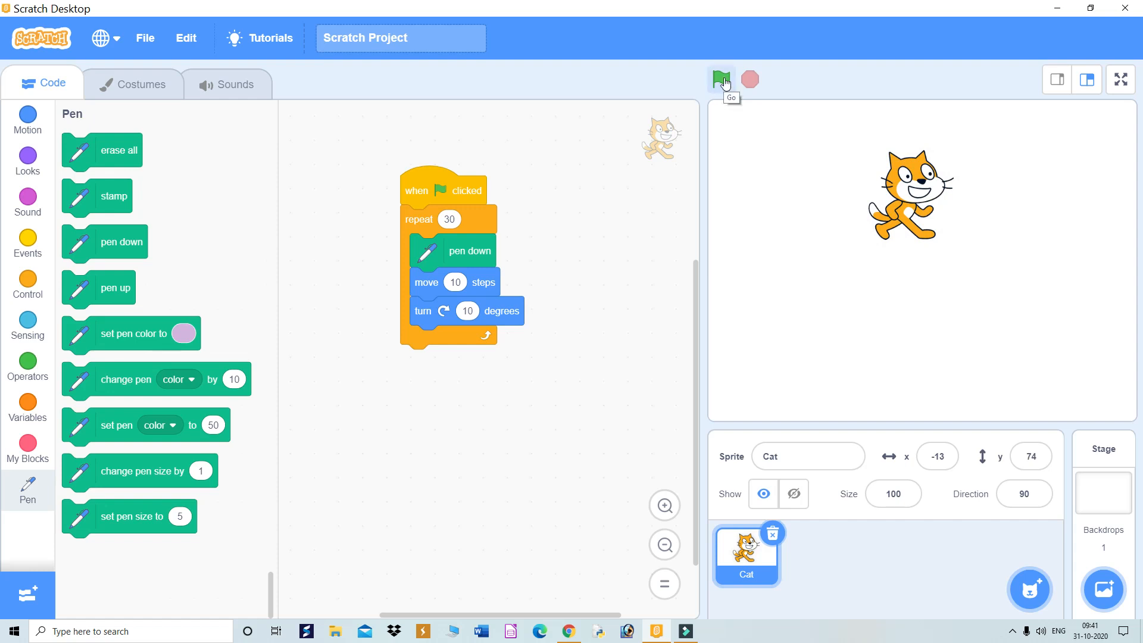
Run the script with the green flag so the cat traces a blue arc on the stage
click(721, 80)
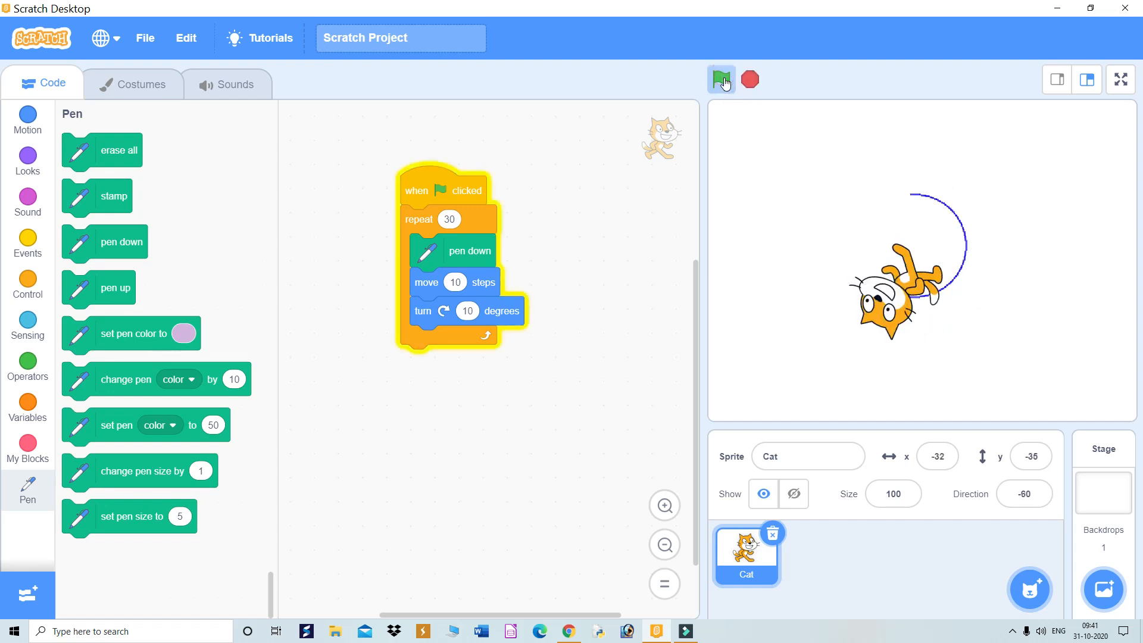
click(721, 79)
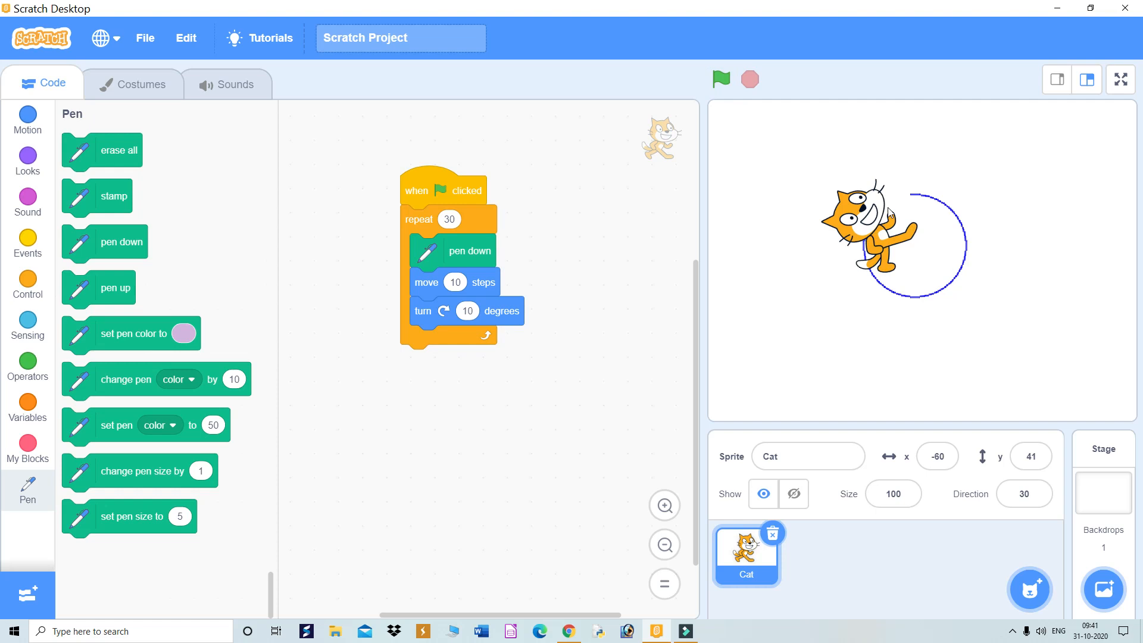
mouse_move(552, 293)
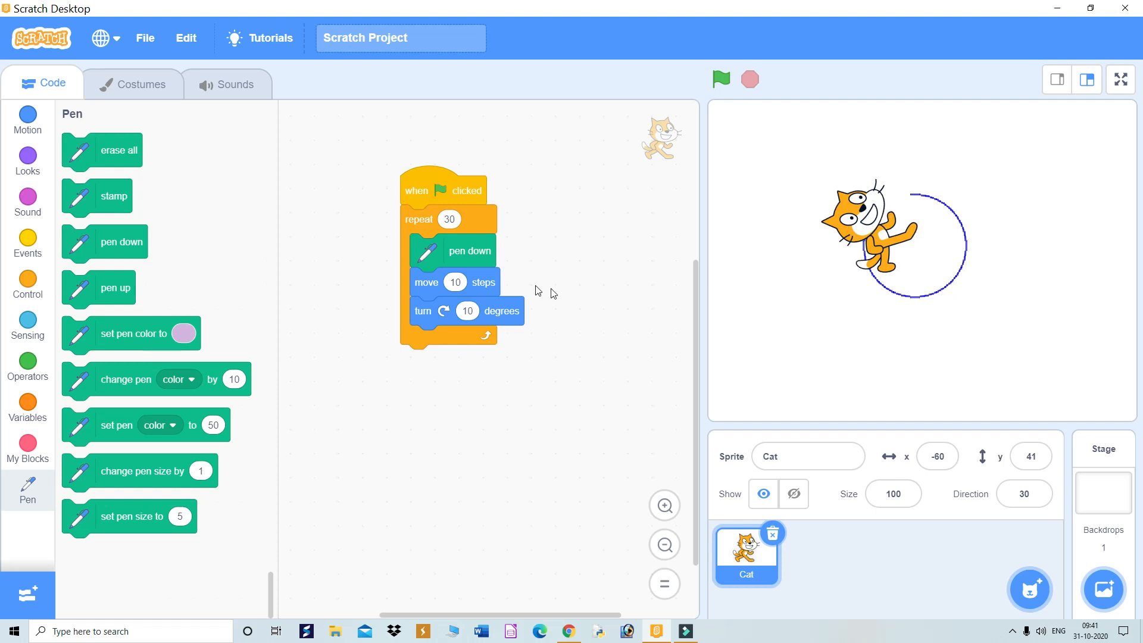
Set the repeat count to 40 and rerun so the cat closes the full blue circle
click(450, 219)
text(40)
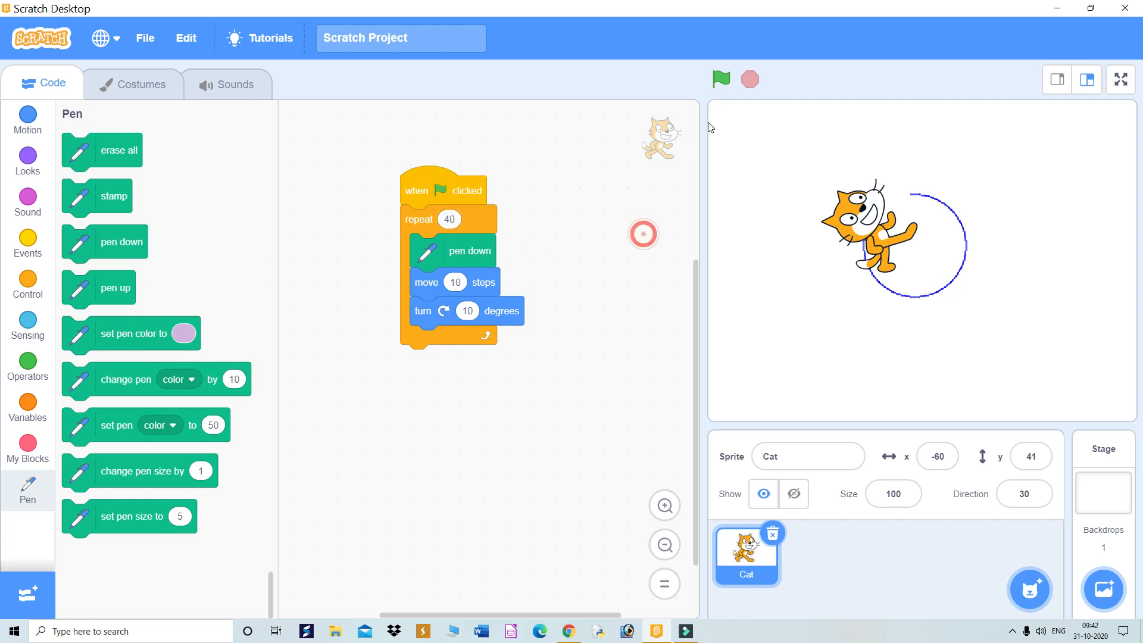
click(720, 79)
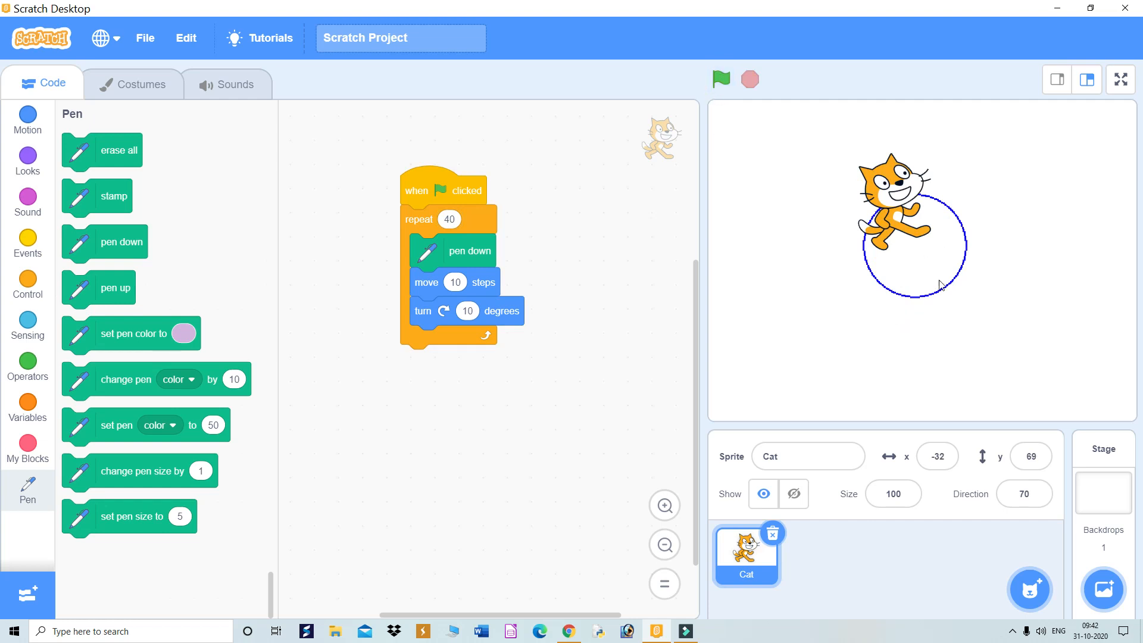
mouse_move(932, 257)
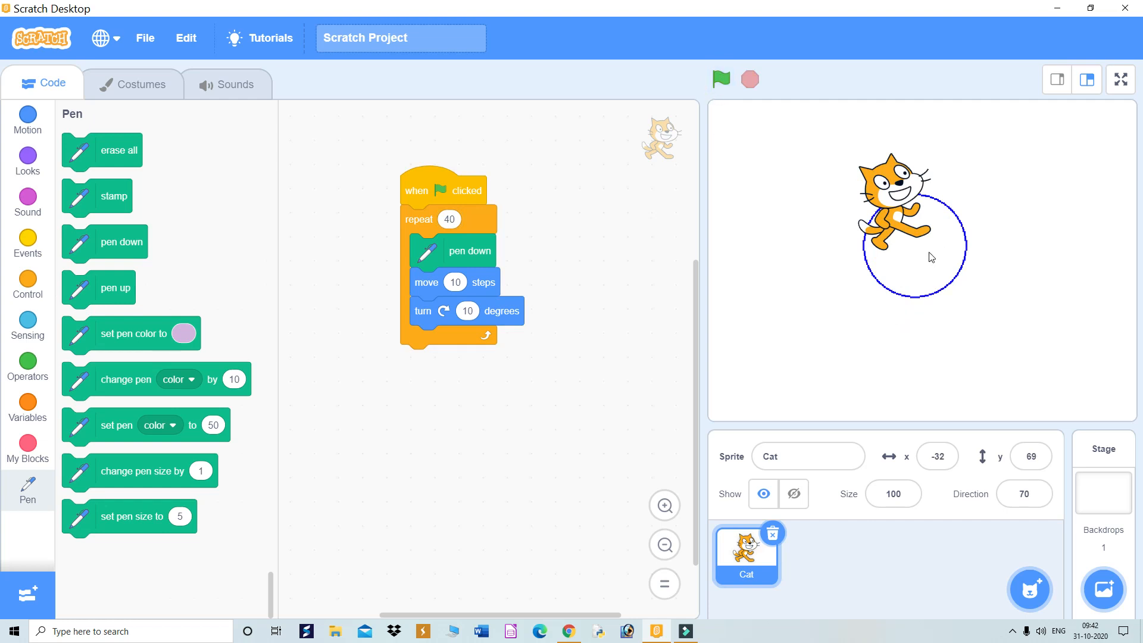